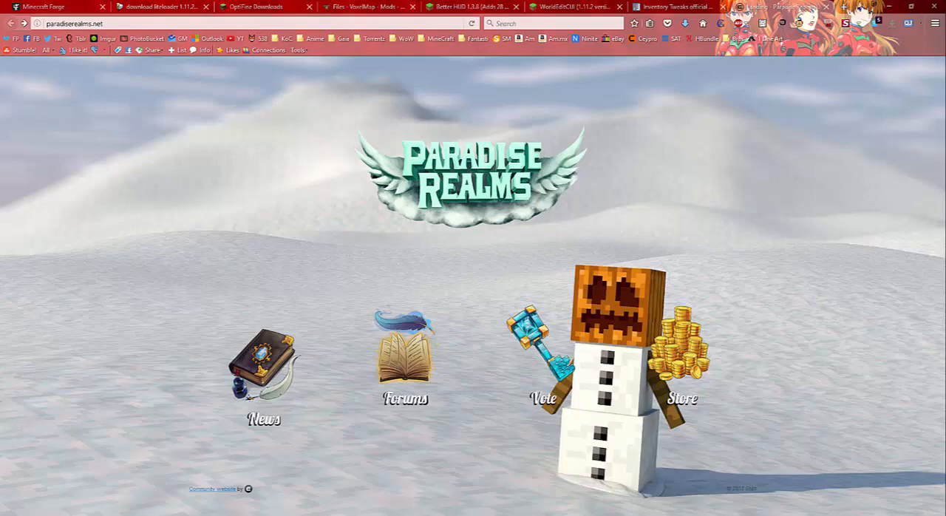
{"action": "mouse_move", "coordinate": [882, 120]}
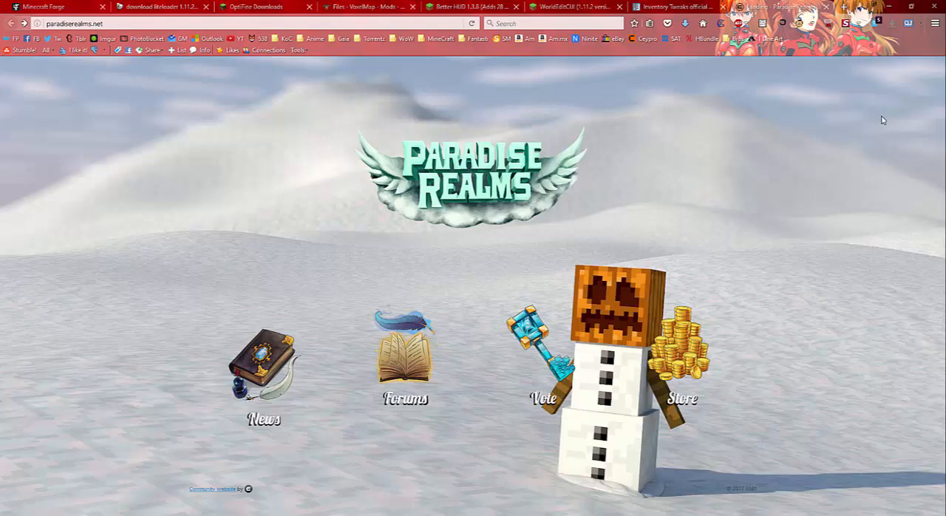
{"action": "mouse_move", "coordinate": [490, 107]}
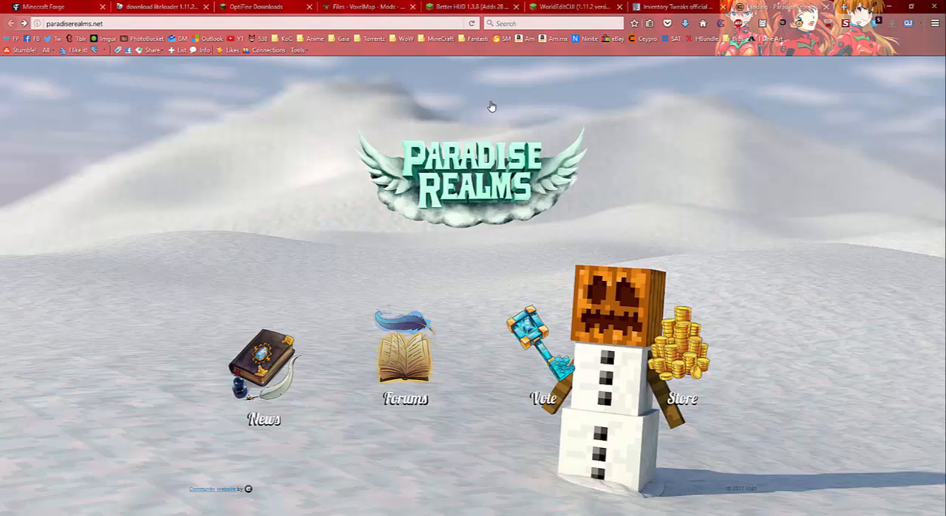
Switch to the WorldEditCUI forum thread and scroll to its install steps and download links
{"action": "left_click", "coordinate": [573, 8]}
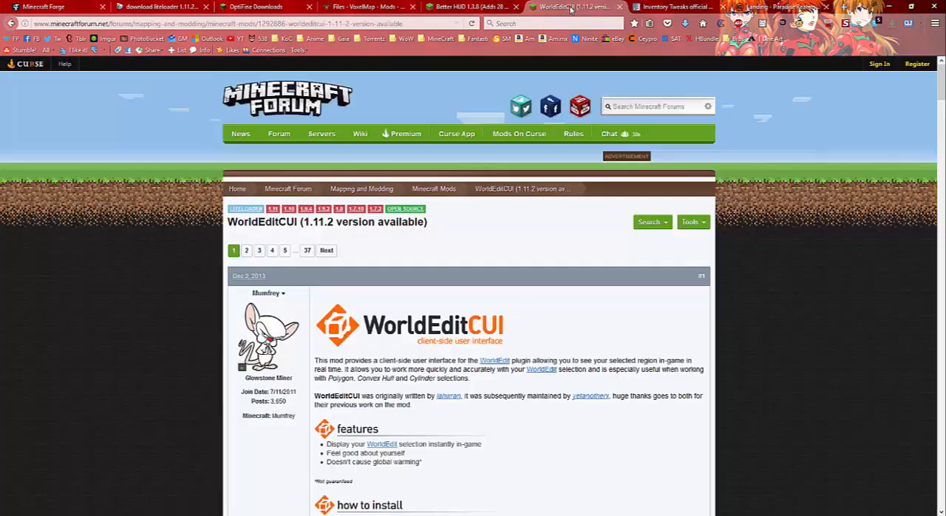
{"action": "mouse_move", "coordinate": [741, 381]}
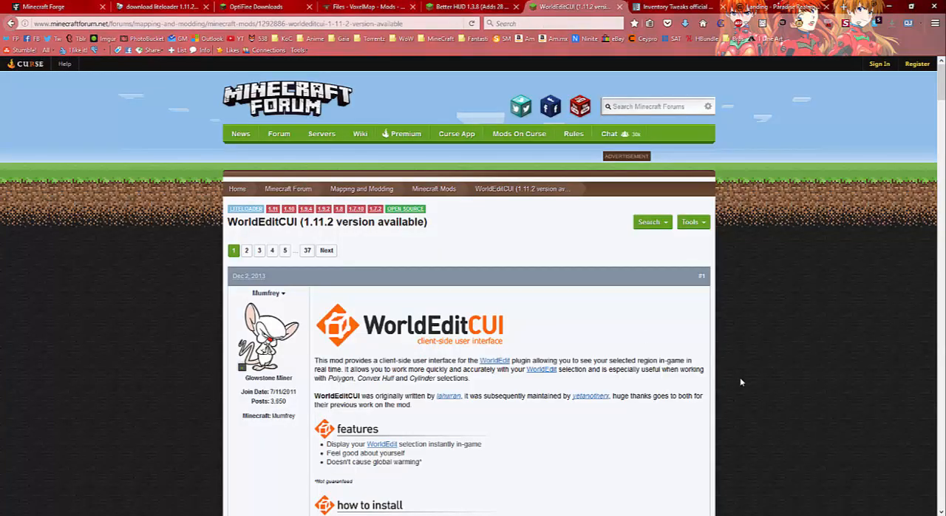
{"action": "scroll", "scroll_direction": "down", "scroll_amount": 3}
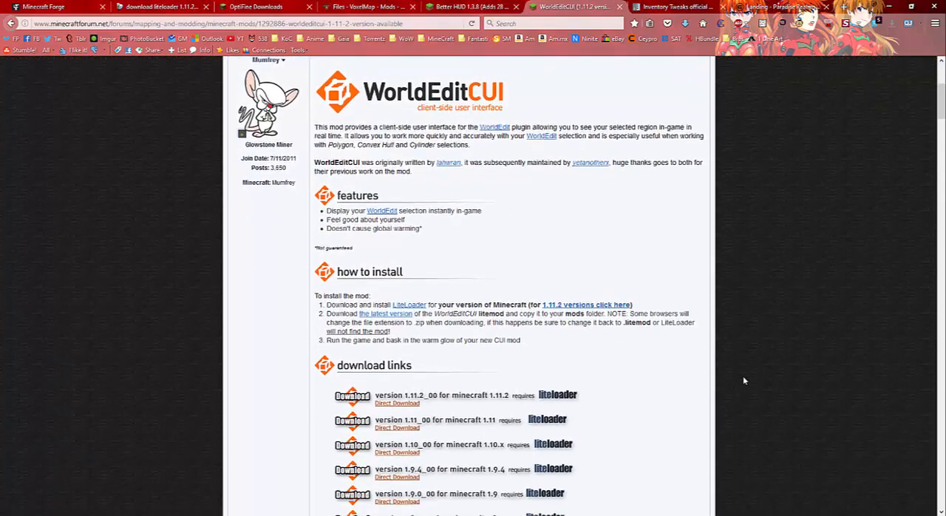
{"action": "scroll", "scroll_direction": "down", "scroll_amount": 3}
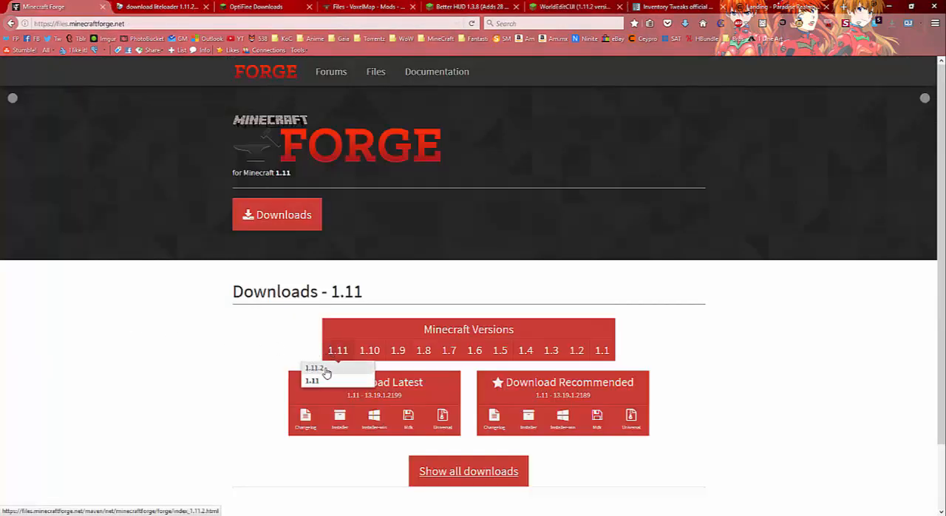
Show Forge downloads for Minecraft 1.11.2 and get the latest Windows installer
{"action": "left_click", "coordinate": [313, 368]}
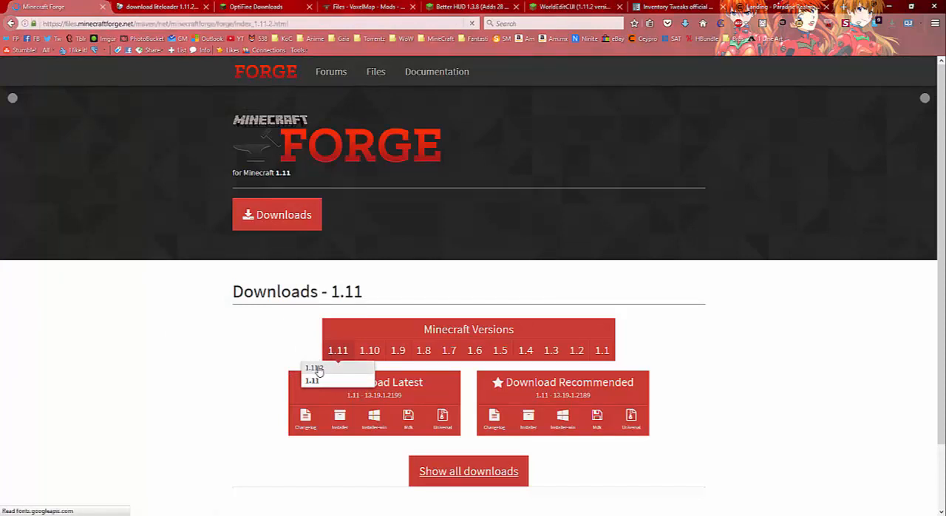
{"action": "left_click", "coordinate": [310, 367]}
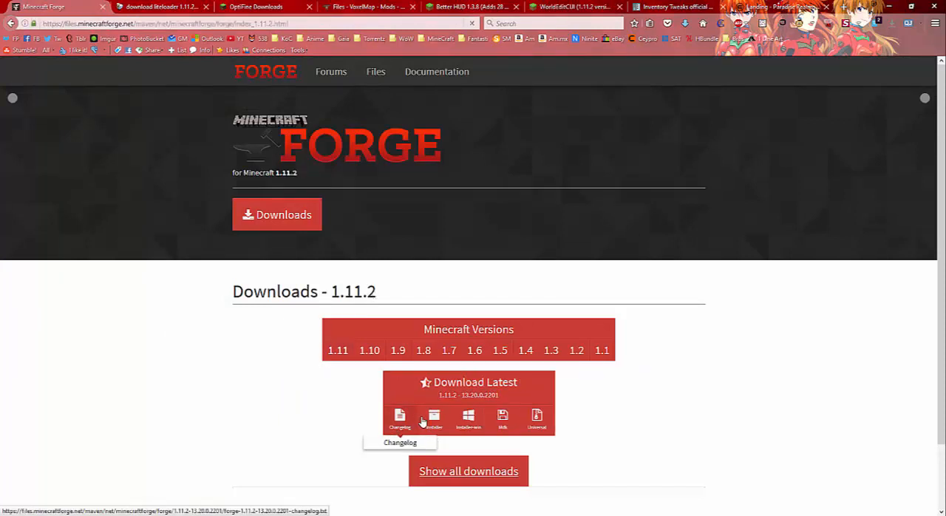
{"action": "mouse_move", "coordinate": [467, 420]}
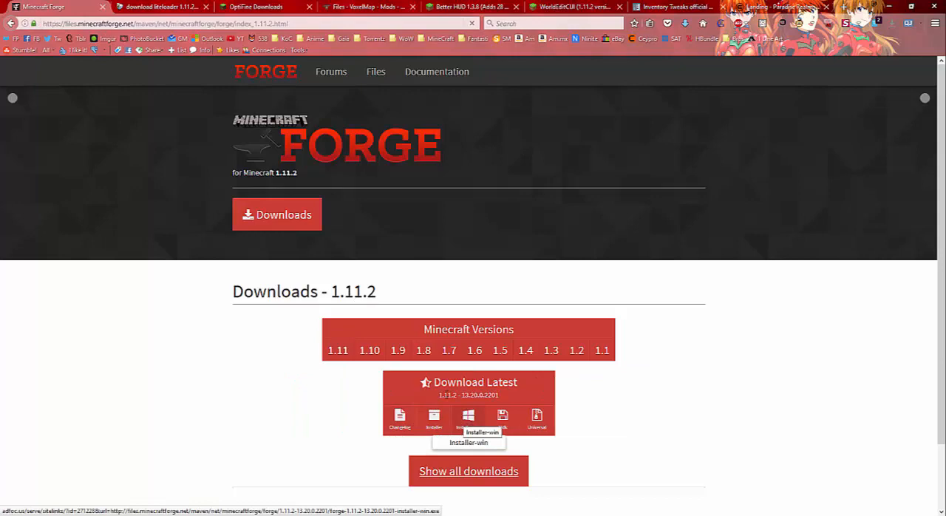
{"action": "left_click", "coordinate": [166, 6]}
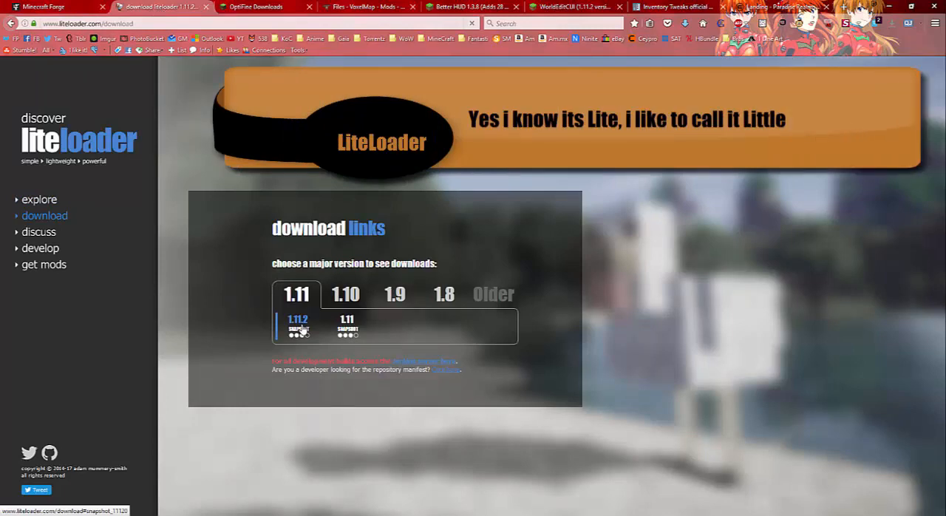
Check the OptiFine and VoxelMap download pages, then the Better HUD forum thread
{"action": "left_click", "coordinate": [263, 6]}
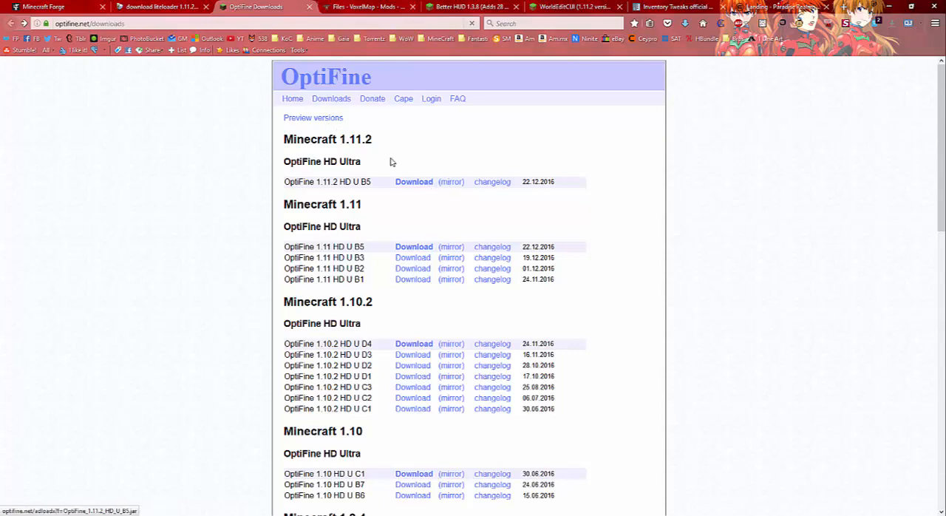
{"action": "left_click", "coordinate": [345, 6]}
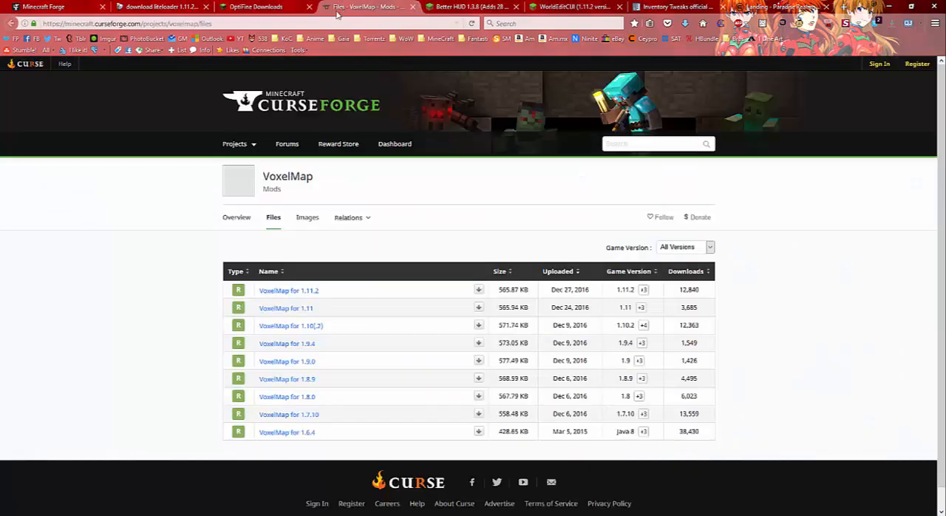
{"action": "mouse_move", "coordinate": [65, 255]}
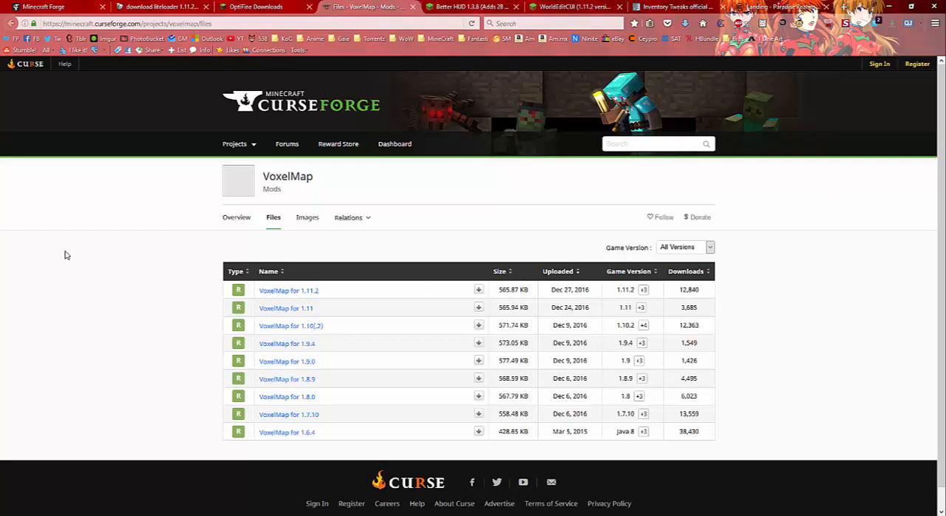
{"action": "mouse_move", "coordinate": [422, 292]}
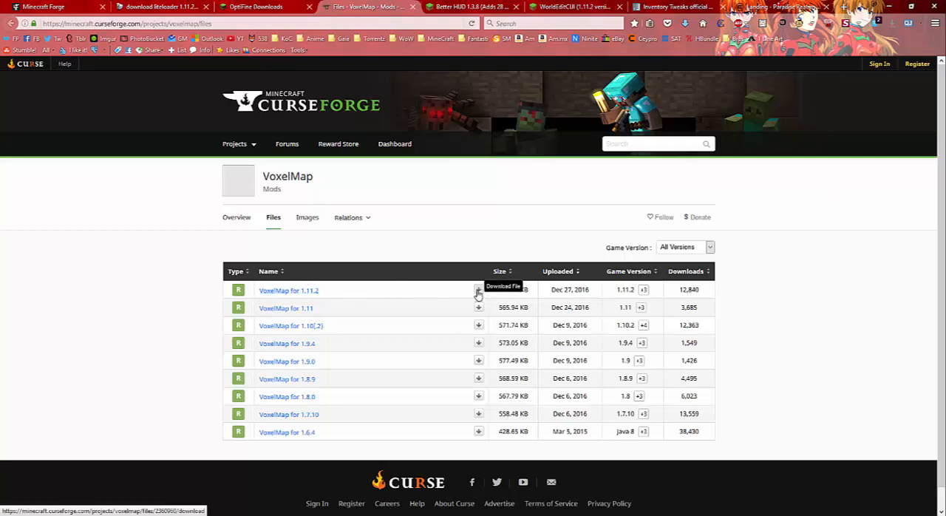
{"action": "left_click", "coordinate": [470, 6]}
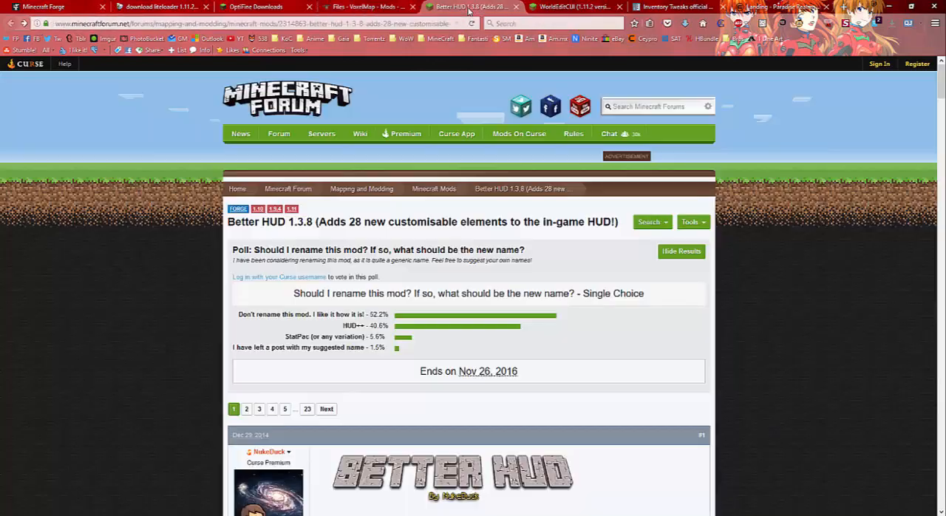
Locate the Better HUD 1.3.8 download for Minecraft 1.11 in the thread
{"action": "scroll", "scroll_direction": "down", "scroll_amount": 3}
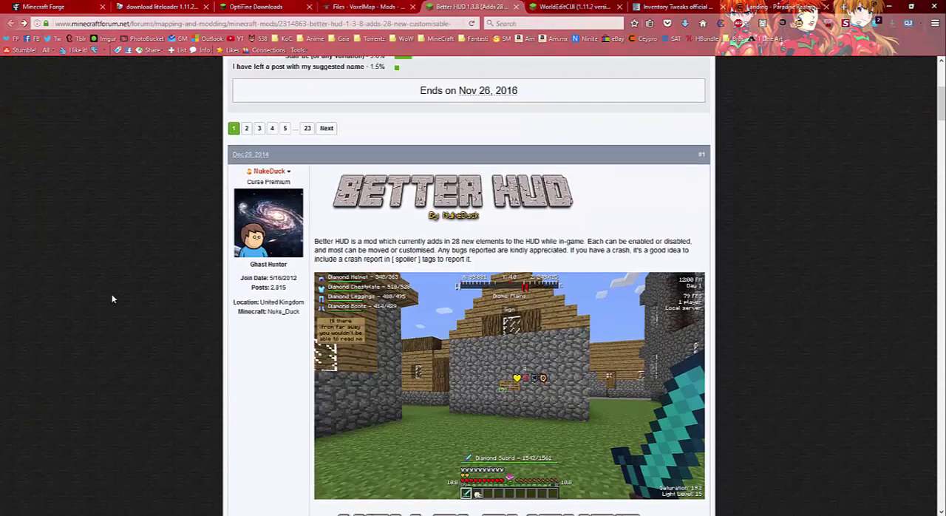
{"action": "scroll", "scroll_direction": "down", "scroll_amount": 3}
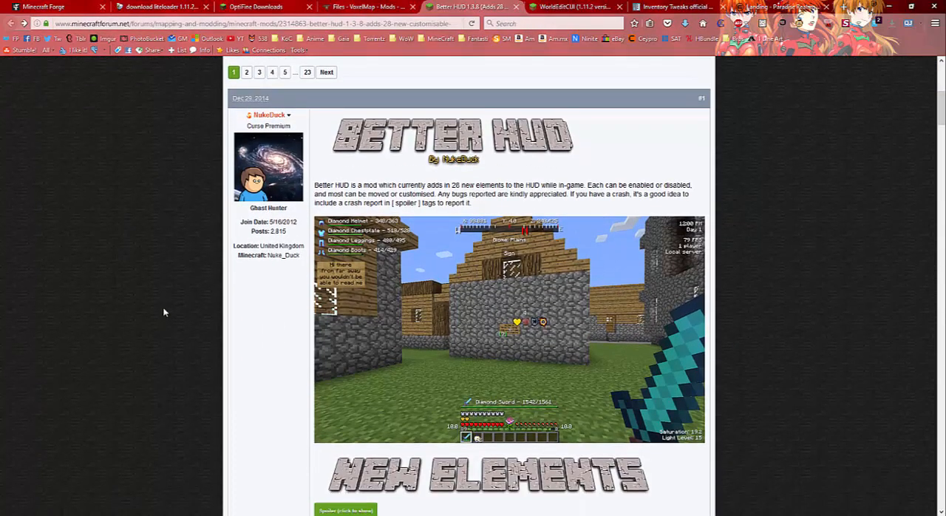
{"action": "mouse_move", "coordinate": [695, 268]}
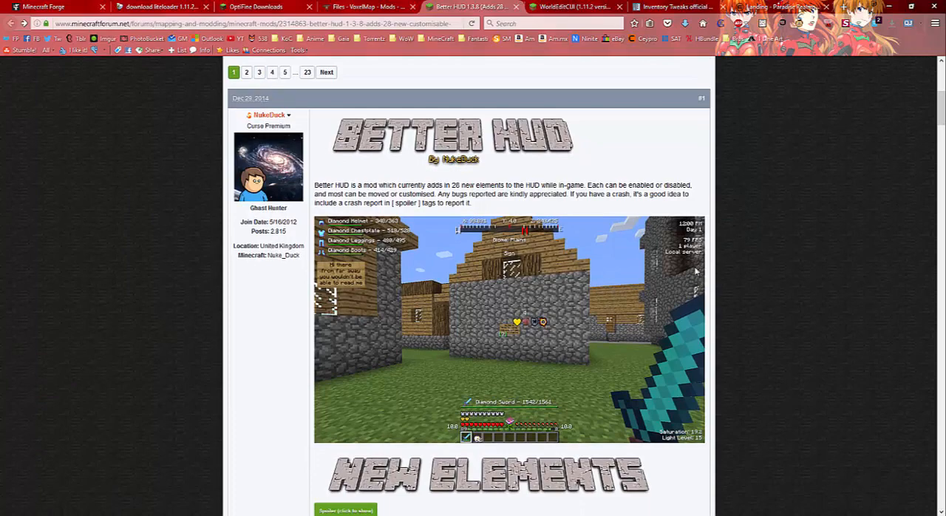
{"action": "mouse_move", "coordinate": [136, 355]}
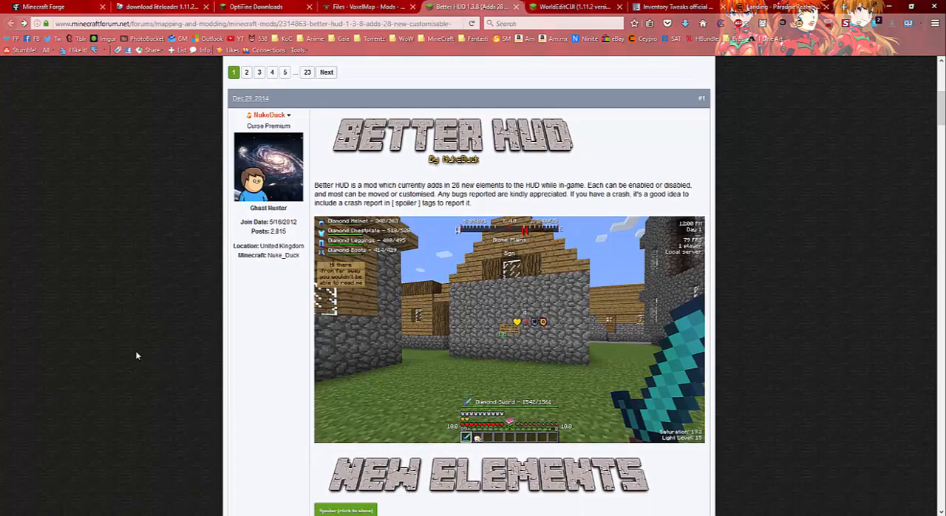
{"action": "scroll", "scroll_direction": "down", "scroll_amount": 3}
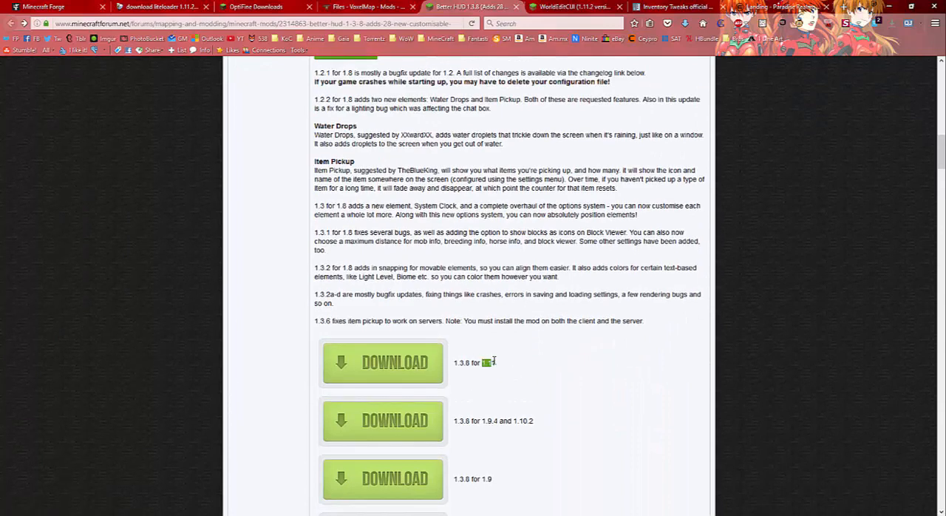
{"action": "double_click", "coordinate": [485, 363]}
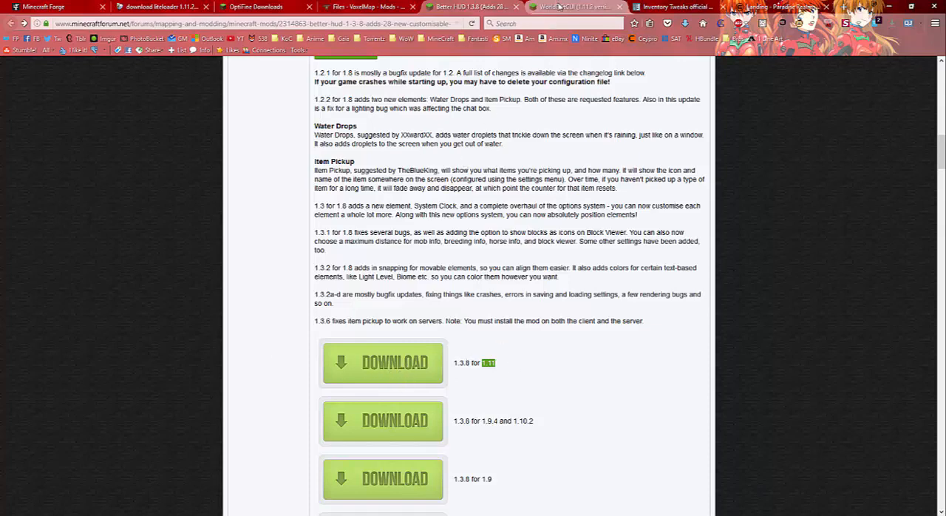
Return to the WorldEditCUI thread's version download links
{"action": "left_click", "coordinate": [559, 9]}
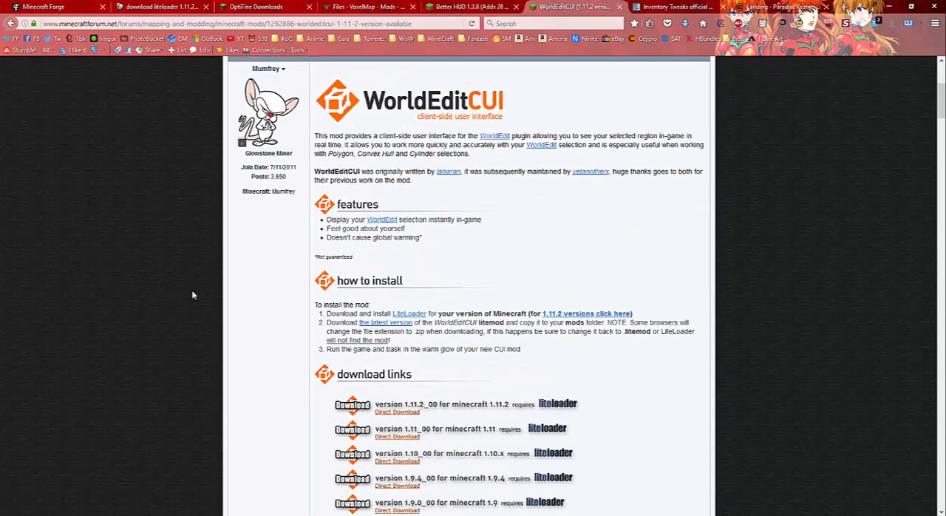
{"action": "scroll", "scroll_direction": "down", "scroll_amount": 3}
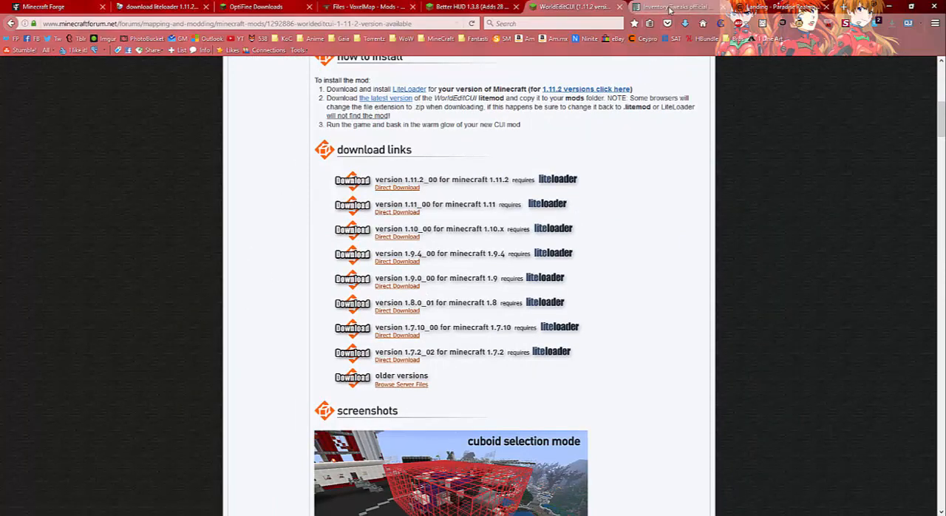
Review the Inventory Tweaks site's per-version download list, then switch to the launcher
{"action": "left_click", "coordinate": [672, 6]}
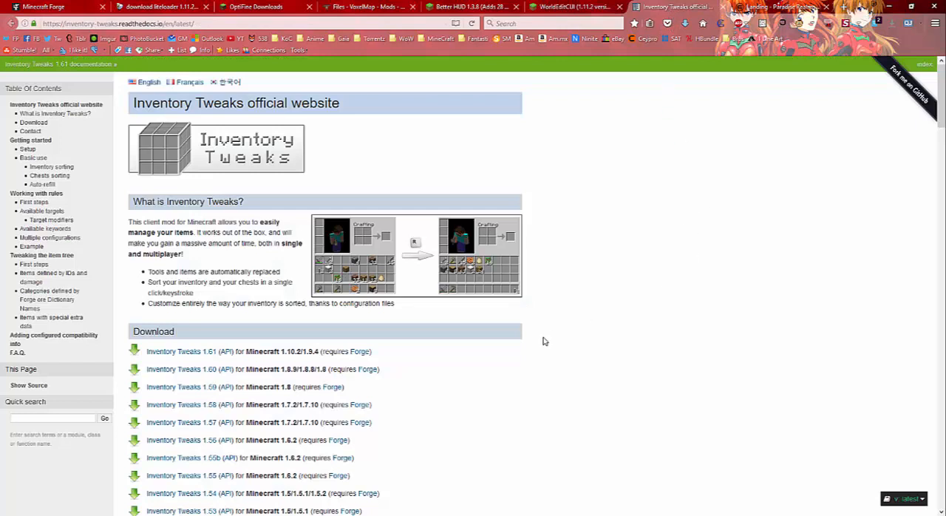
{"action": "mouse_move", "coordinate": [297, 351]}
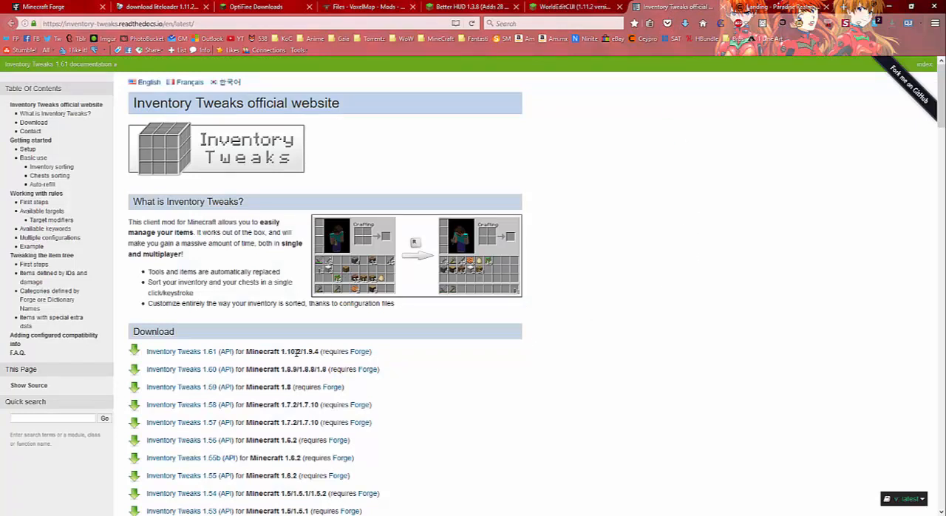
{"action": "mouse_move", "coordinate": [758, 62]}
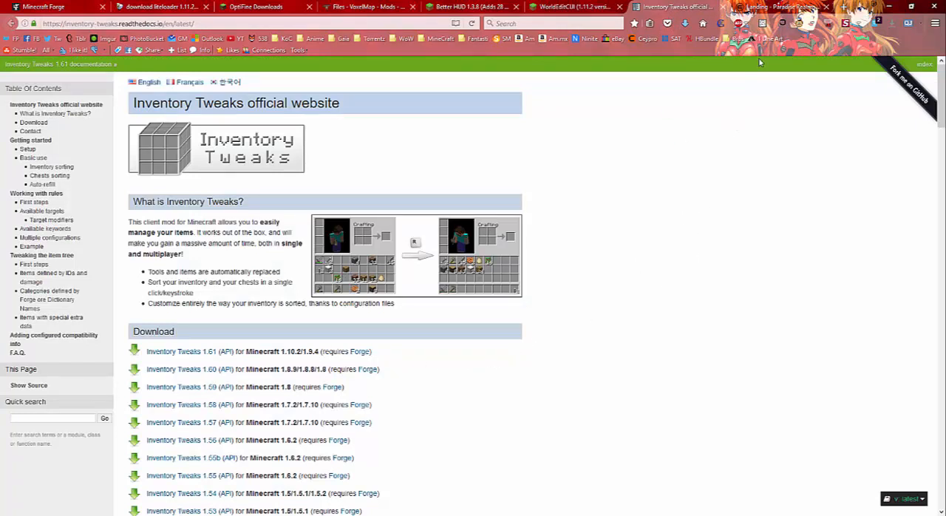
{"action": "left_click", "coordinate": [775, 6]}
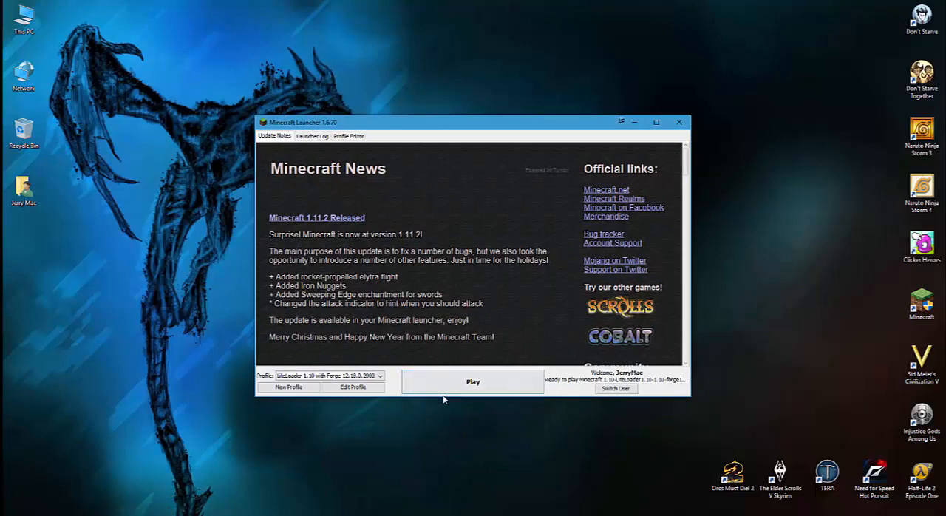
{"action": "mouse_move", "coordinate": [600, 384]}
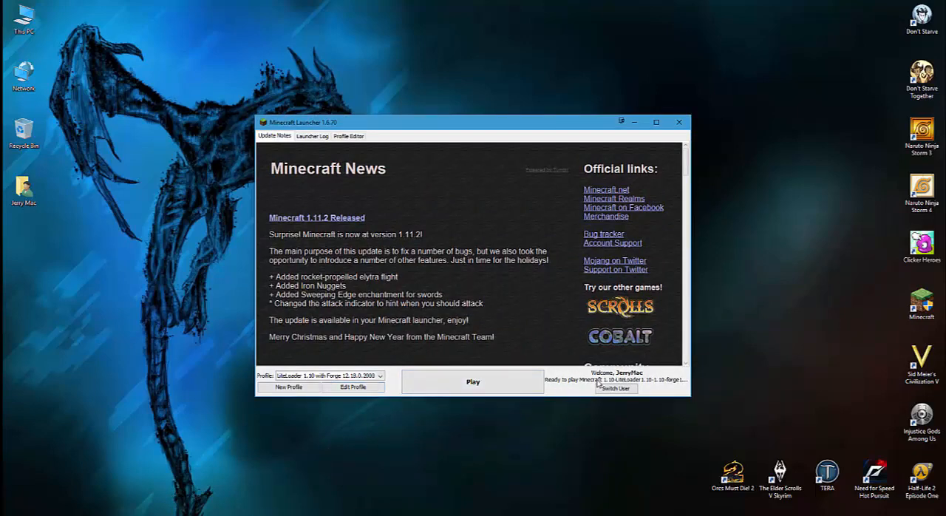
Move the Minecraft Launcher window around the desktop and close it
{"action": "left_click_drag", "start_coordinate": [467, 122], "coordinate": [459, 145]}
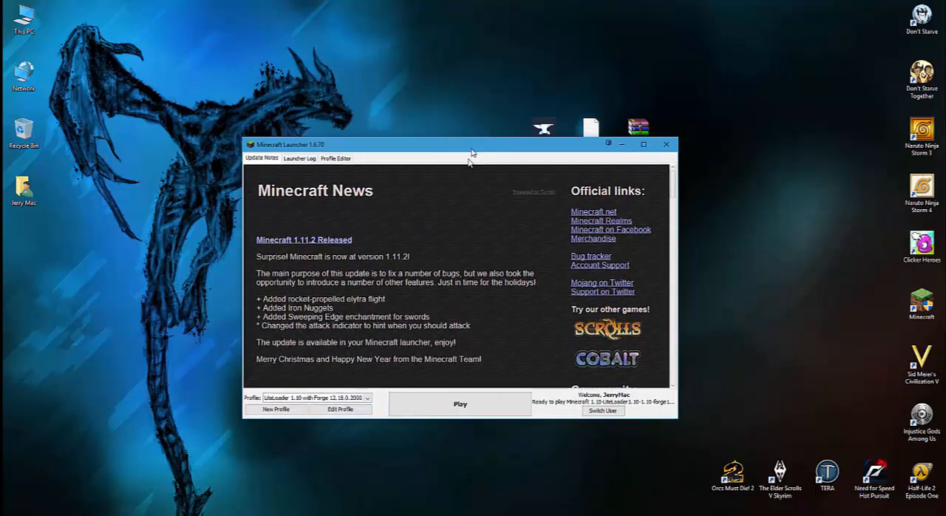
{"action": "left_click_drag", "start_coordinate": [471, 153], "coordinate": [464, 98]}
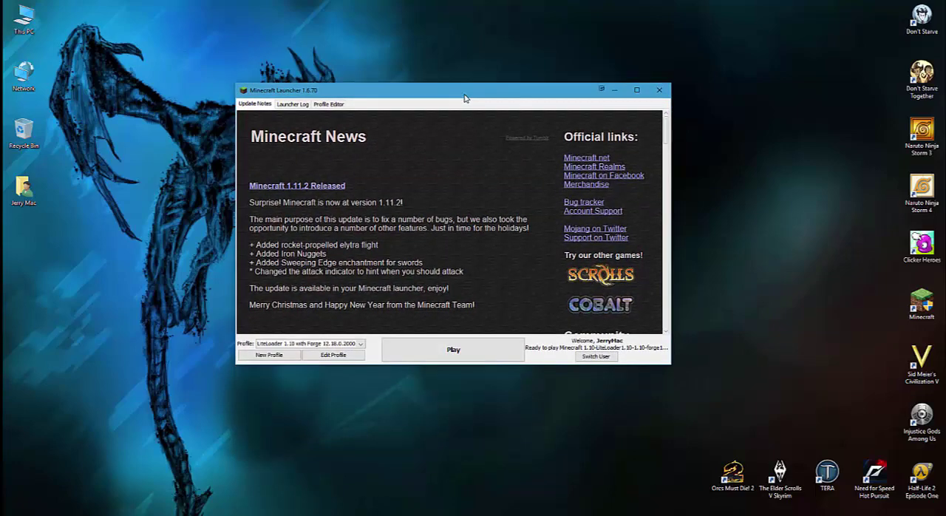
{"action": "mouse_move", "coordinate": [659, 90]}
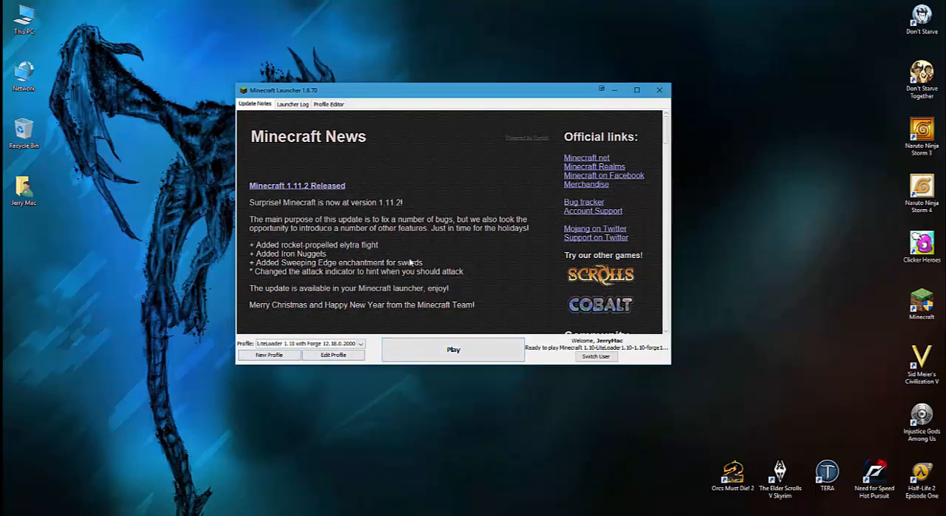
{"action": "left_click_drag", "start_coordinate": [443, 89], "coordinate": [458, 92]}
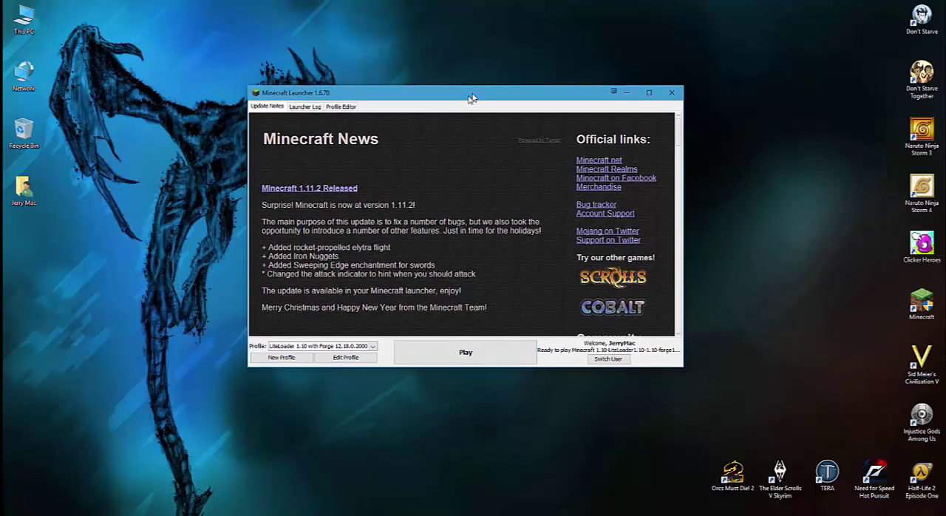
{"action": "left_click_drag", "start_coordinate": [472, 91], "coordinate": [463, 96]}
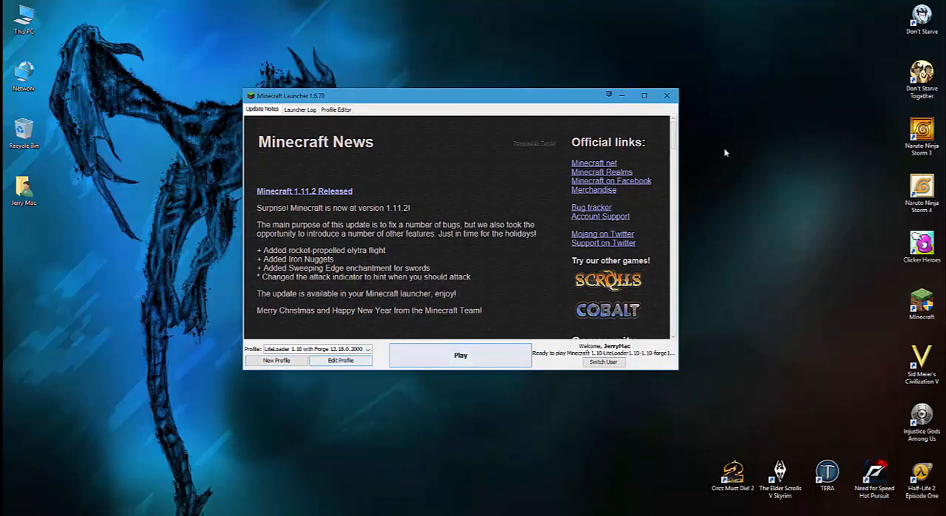
{"action": "mouse_move", "coordinate": [666, 96]}
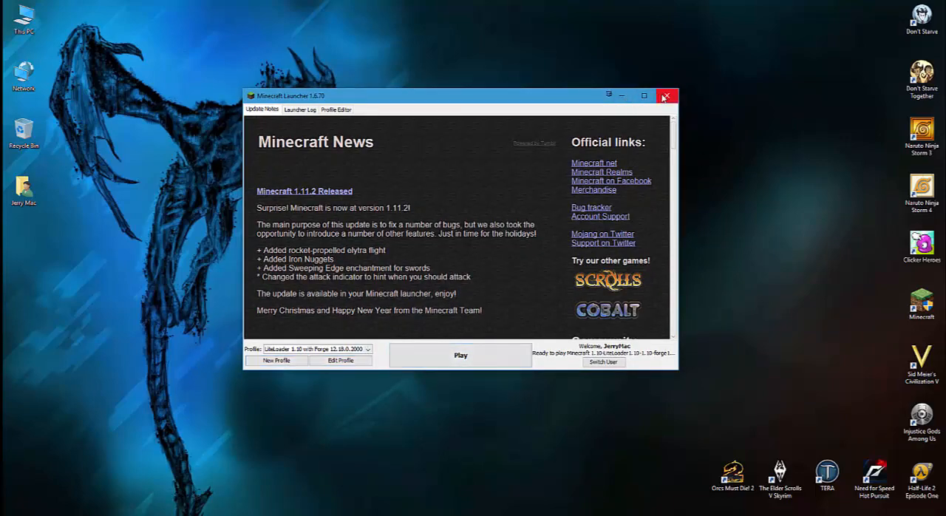
{"action": "left_click", "coordinate": [666, 96]}
{"action": "type", "text": "%appdata%/.minecraft"}
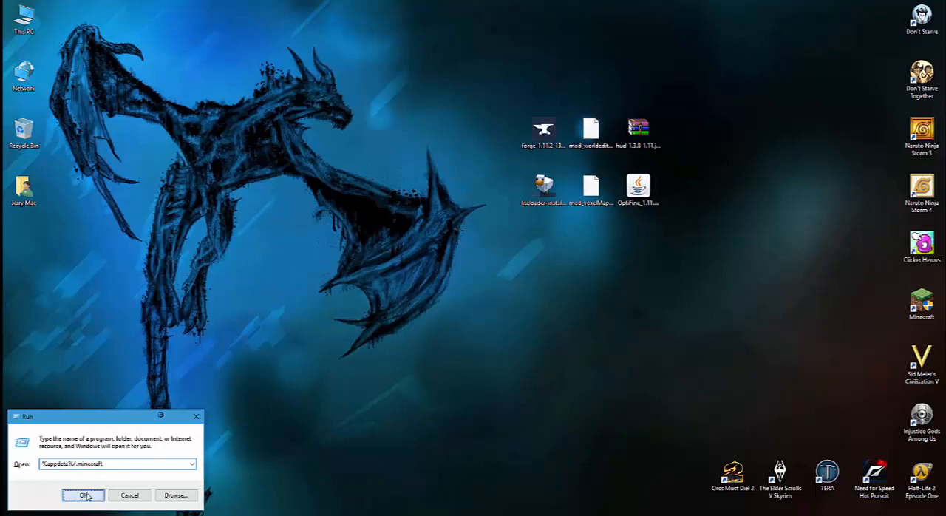
Open the .minecraft folder from Run and select all 21 items inside it
{"action": "left_click", "coordinate": [84, 493]}
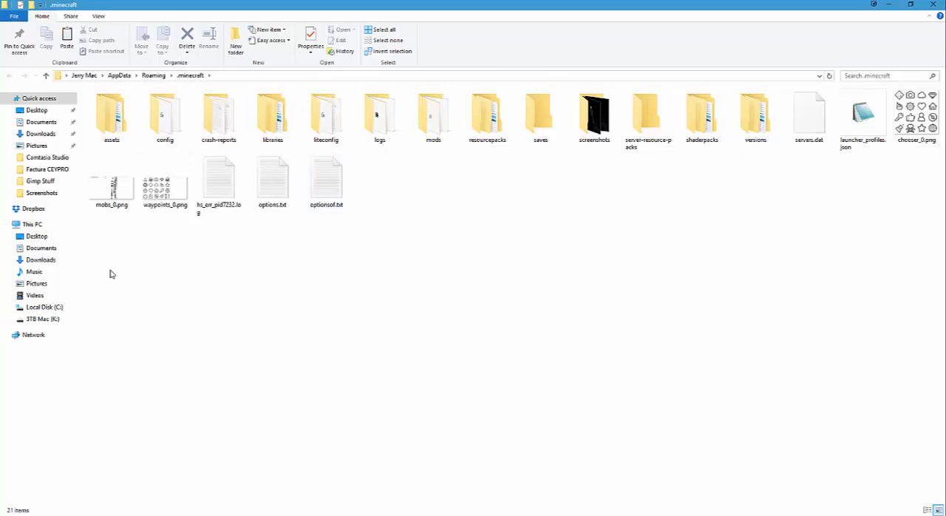
{"action": "left_click", "coordinate": [162, 185]}
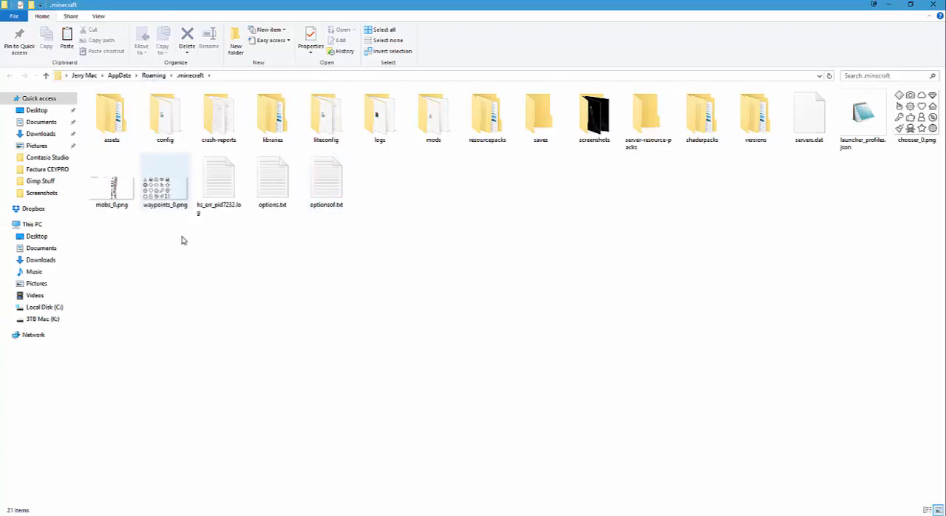
{"action": "key", "text": "ctrl+a"}
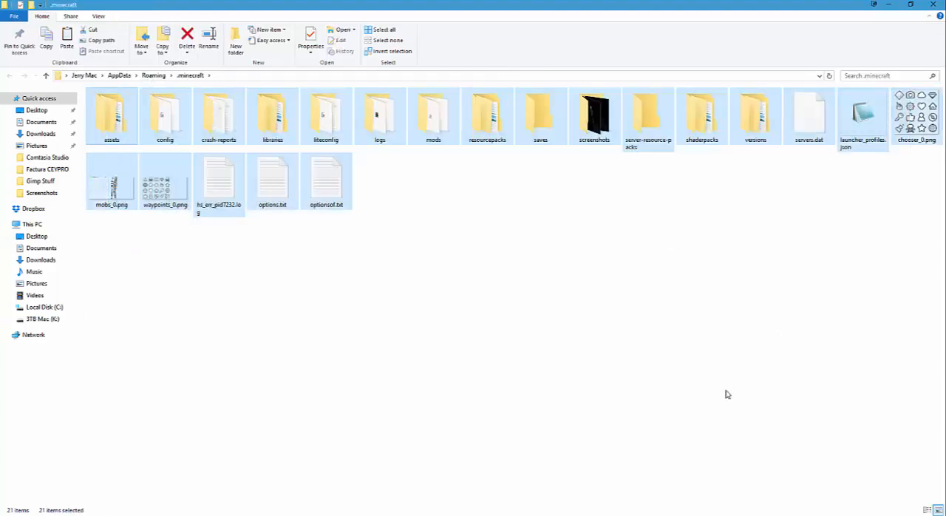
Permanently delete everything in .minecraft and close the folder window
{"action": "left_click", "coordinate": [186, 37]}
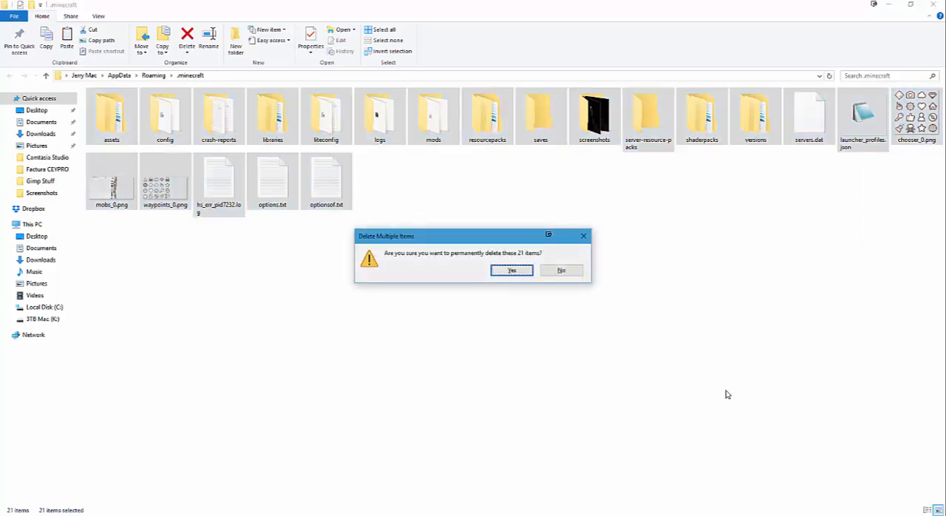
{"action": "left_click", "coordinate": [511, 270]}
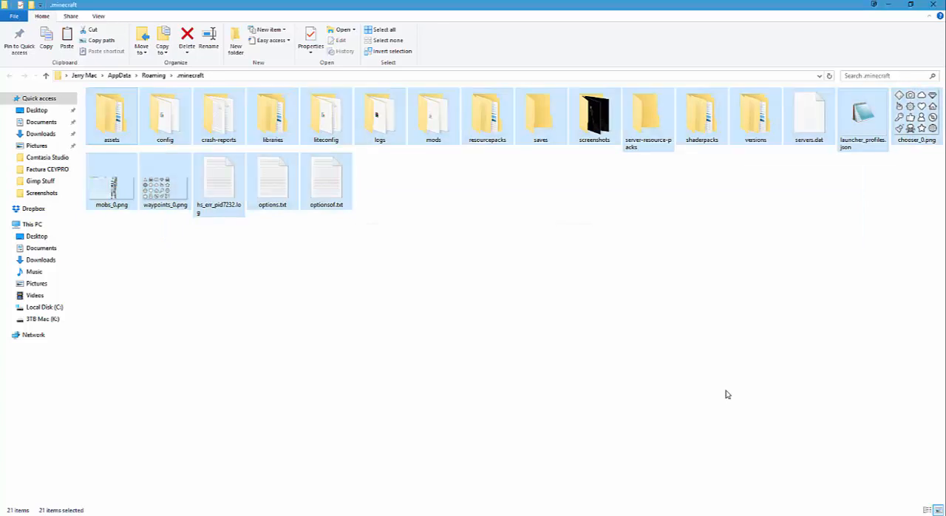
{"action": "left_click", "coordinate": [188, 39]}
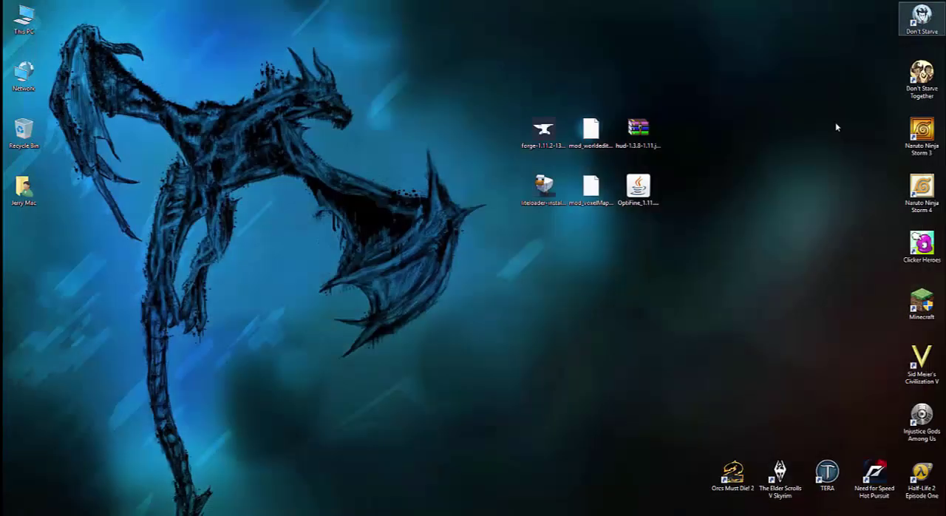
Start the Minecraft Launcher from the desktop and play to download a fresh 1.11.2
{"action": "left_click", "coordinate": [541, 125]}
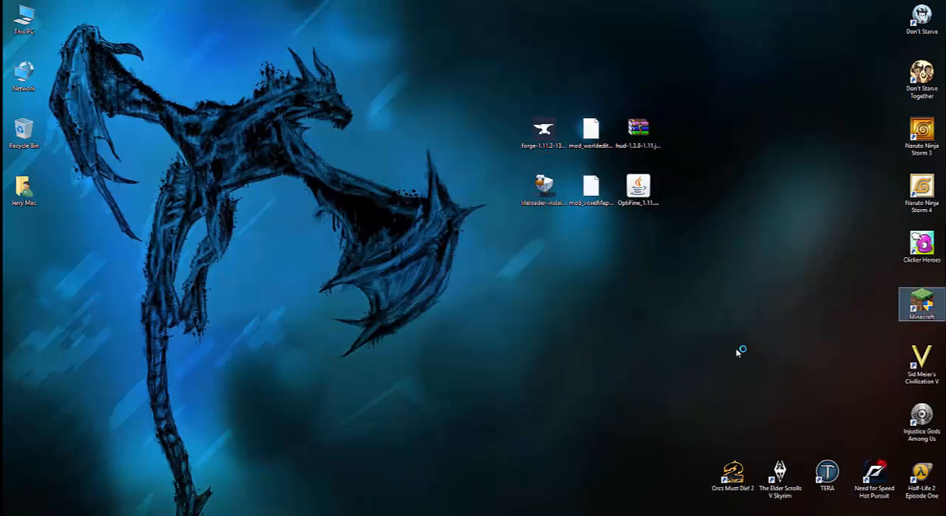
{"action": "double_click", "coordinate": [922, 310]}
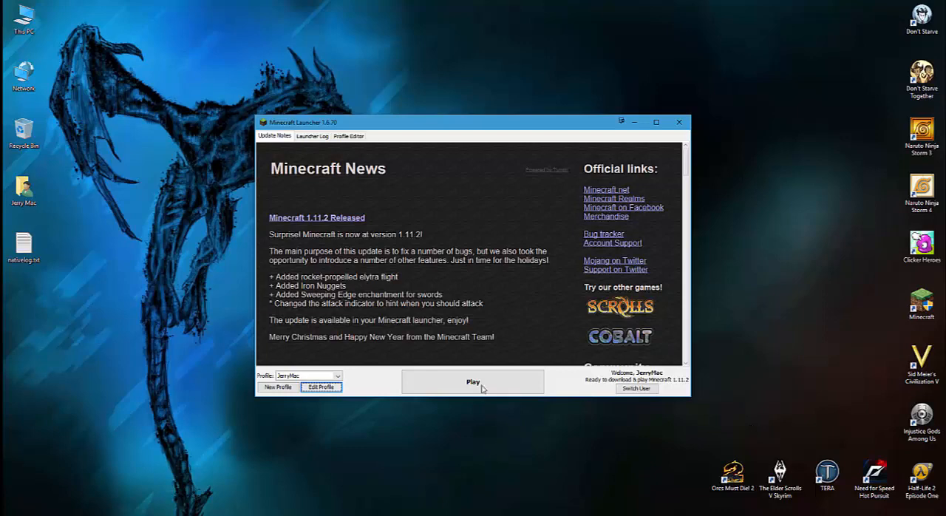
{"action": "left_click", "coordinate": [472, 381]}
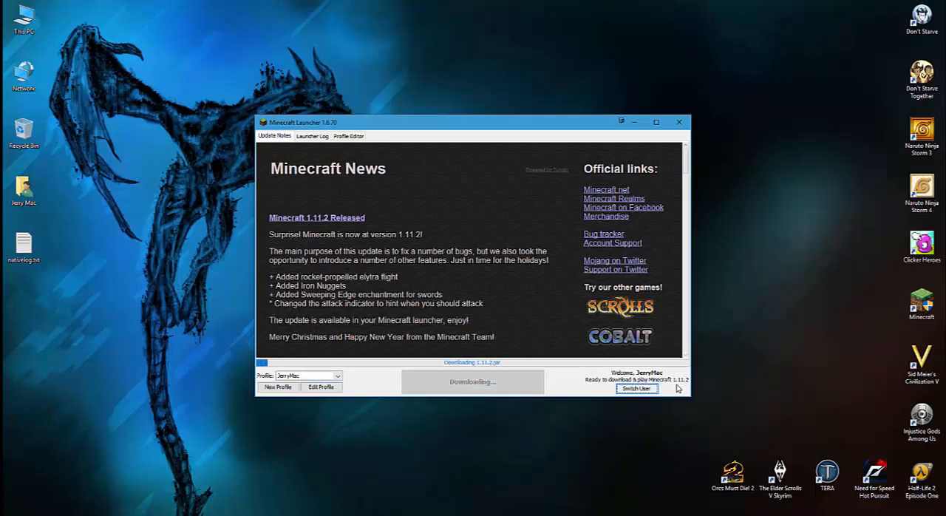
{"action": "mouse_move", "coordinate": [660, 452]}
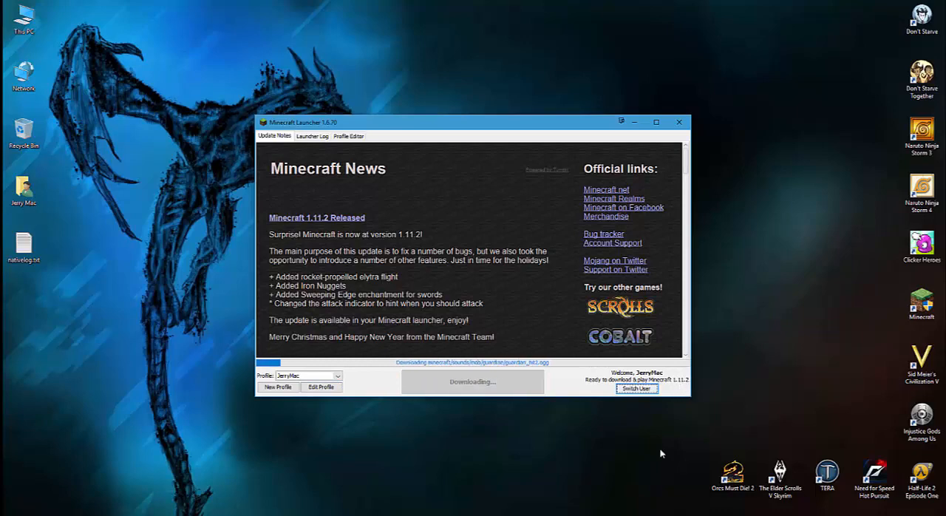
{"action": "mouse_move", "coordinate": [585, 461]}
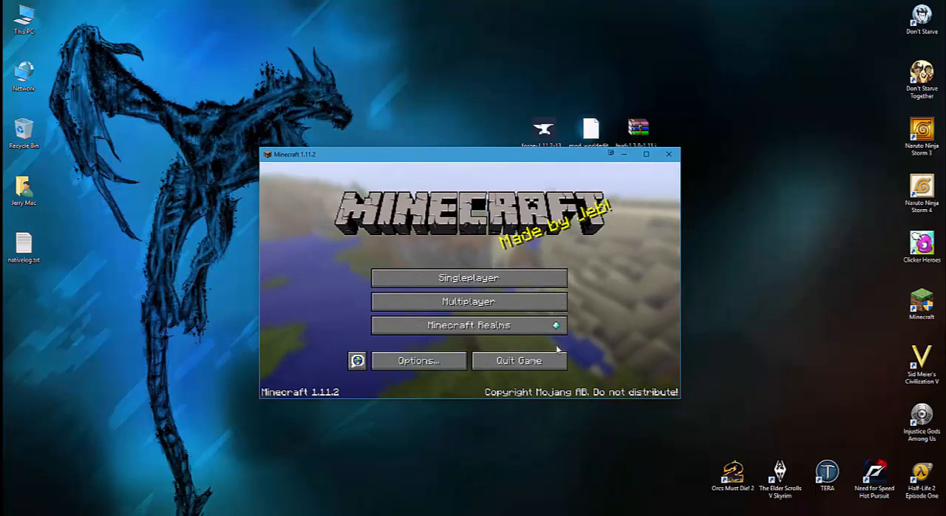
{"action": "mouse_move", "coordinate": [667, 154]}
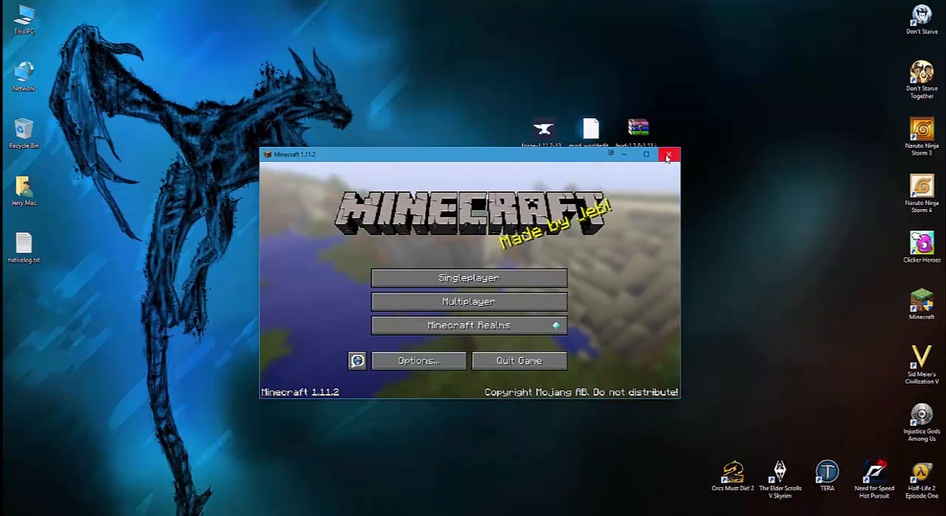
Close the running game and launch the Forge installer from the desktop
{"action": "left_click", "coordinate": [668, 153]}
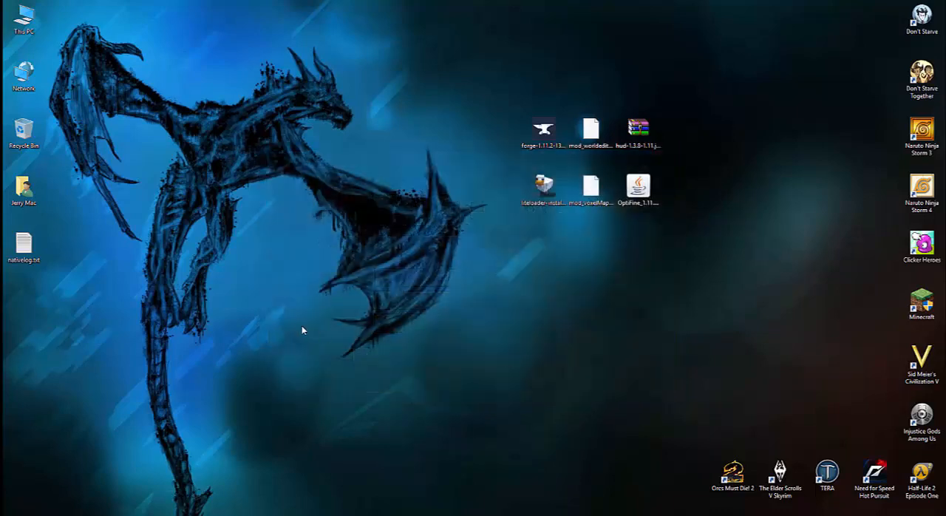
{"action": "left_click", "coordinate": [540, 124]}
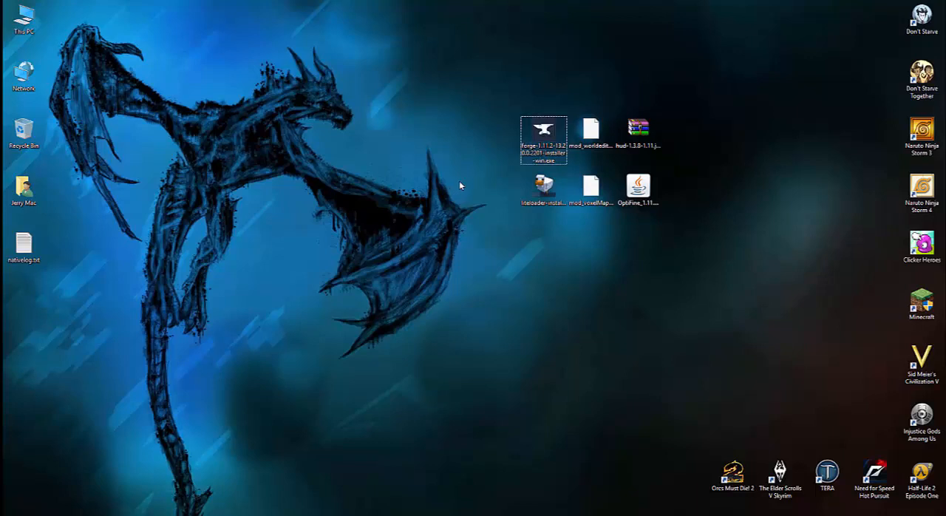
{"action": "left_click", "coordinate": [539, 126]}
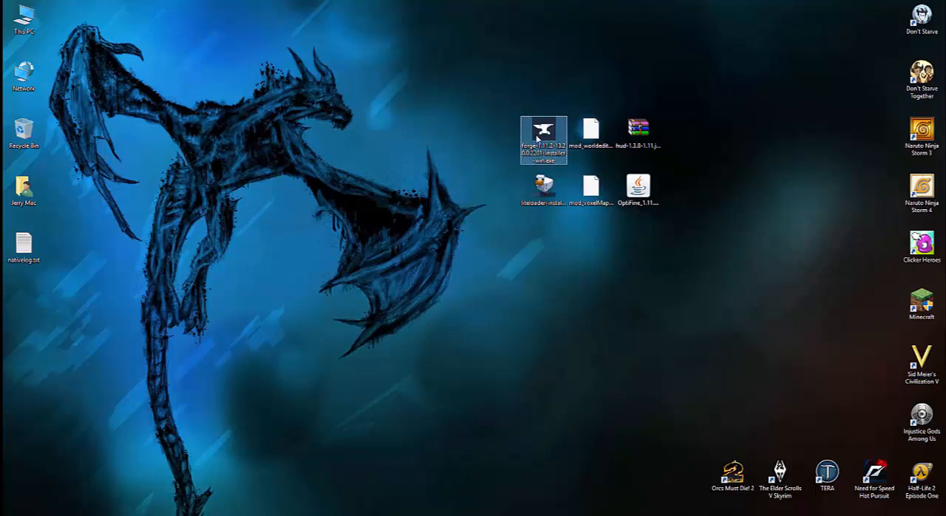
{"action": "double_click", "coordinate": [539, 127]}
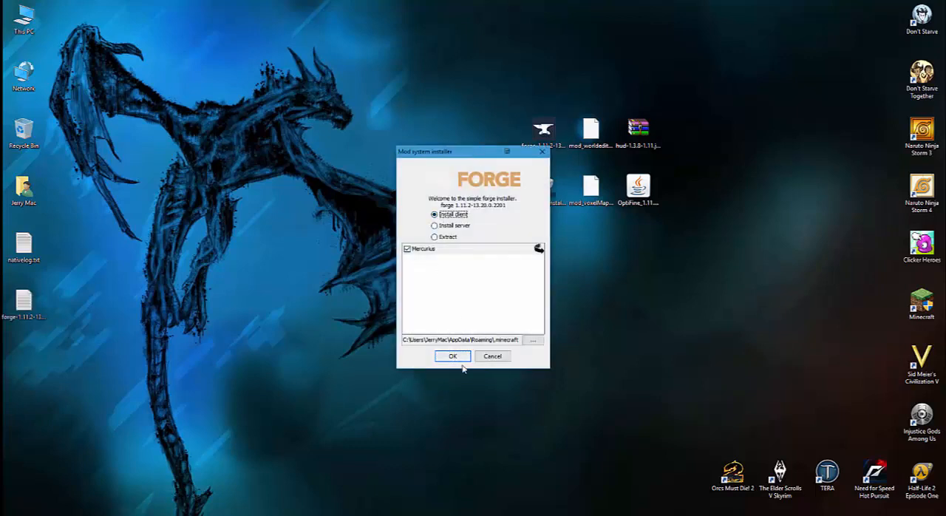
Install the Forge 1.11.2 client with its libraries and dismiss the completion message
{"action": "left_click", "coordinate": [452, 356]}
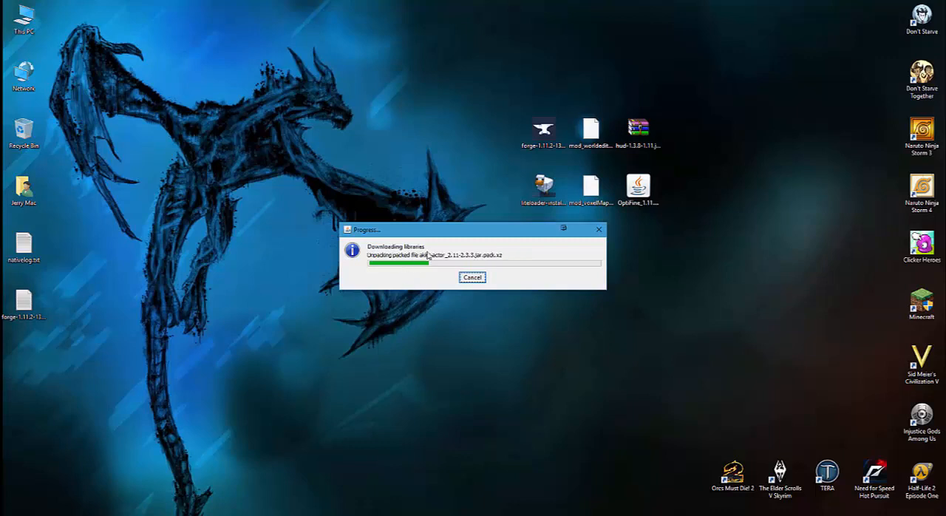
{"action": "mouse_move", "coordinate": [426, 386]}
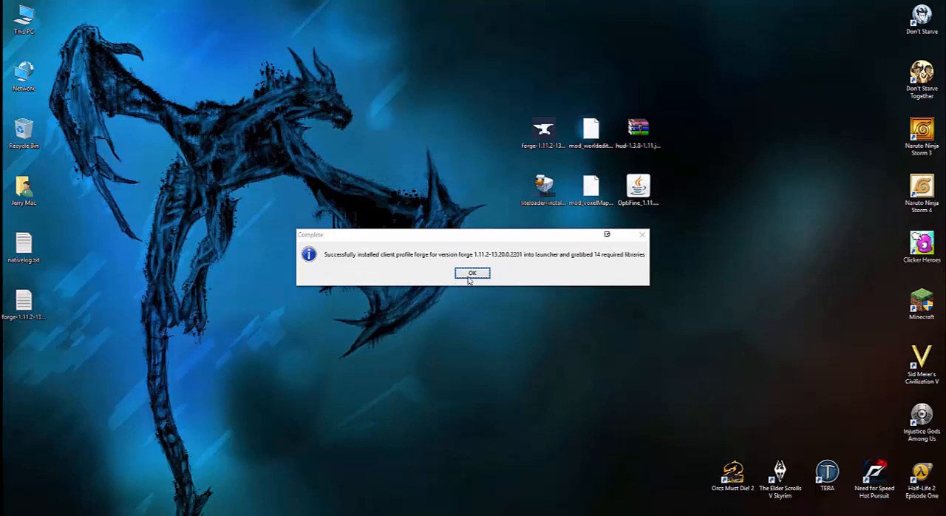
{"action": "left_click", "coordinate": [473, 273]}
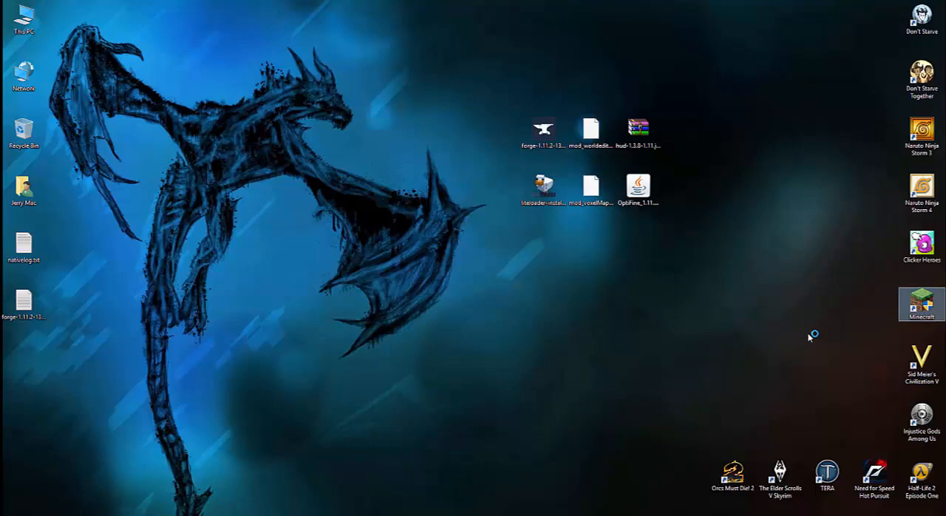
Launch the Forge profile once to the Forge title screen, then quit the game
{"action": "double_click", "coordinate": [922, 304]}
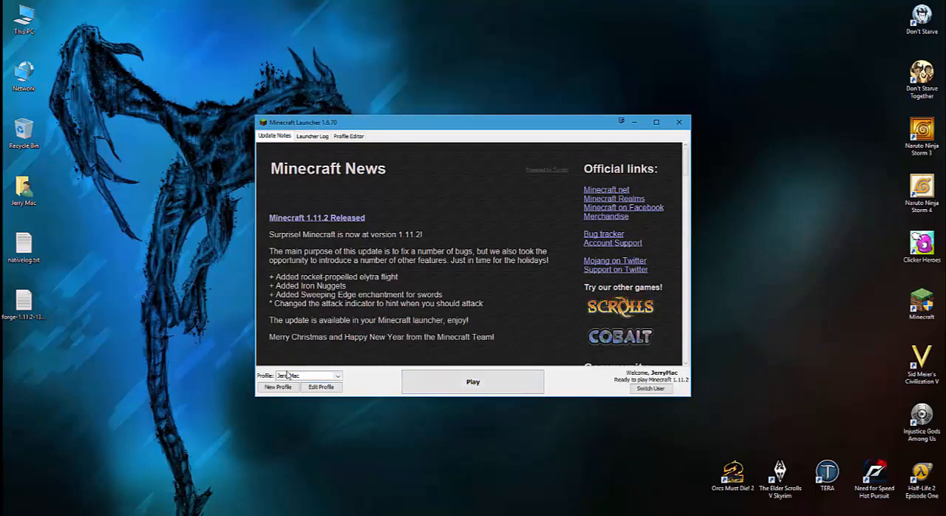
{"action": "left_click", "coordinate": [346, 375]}
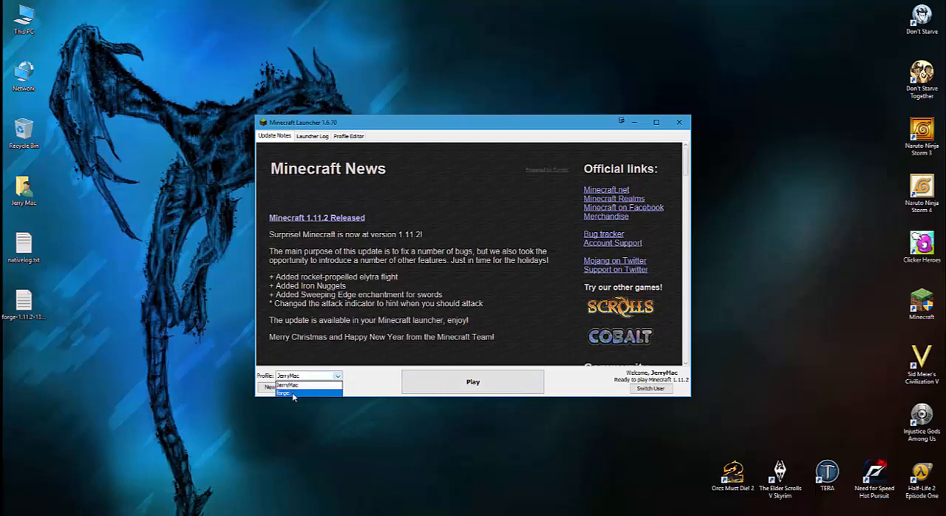
{"action": "left_click", "coordinate": [294, 398]}
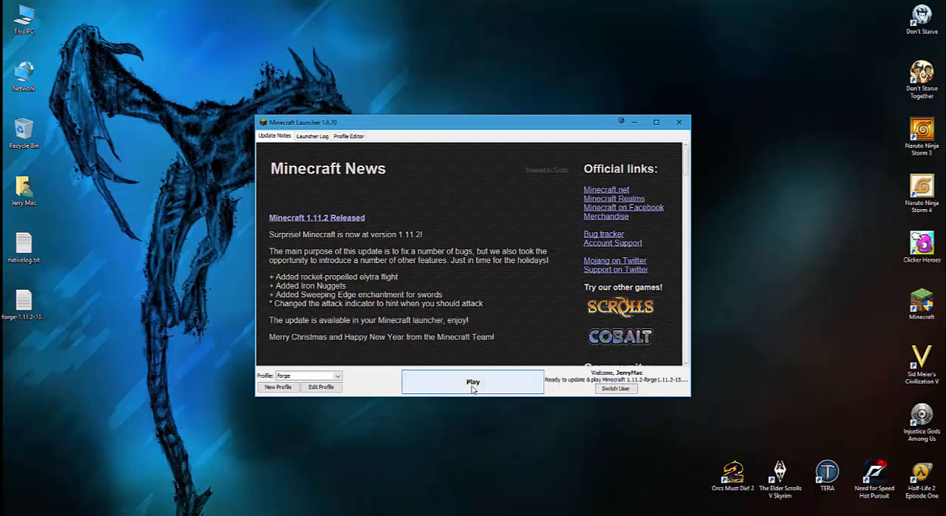
{"action": "left_click", "coordinate": [473, 381]}
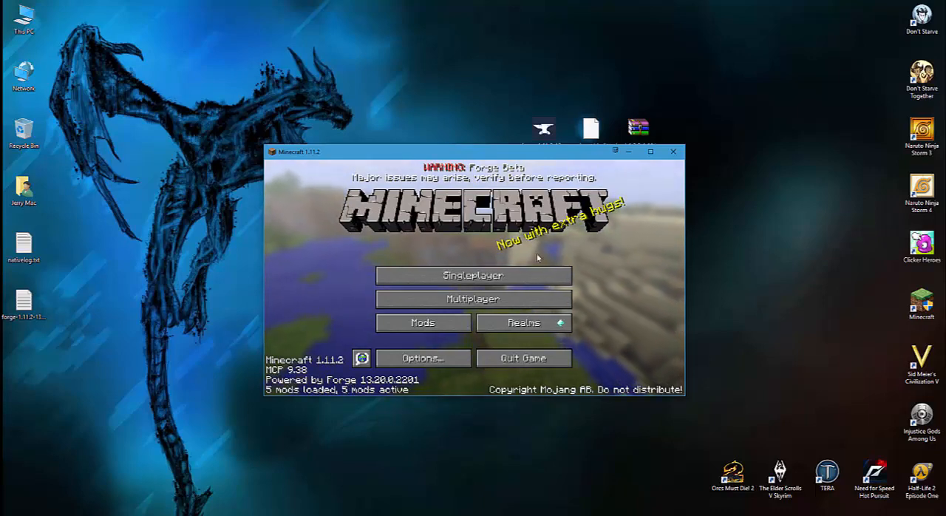
{"action": "mouse_move", "coordinate": [523, 363]}
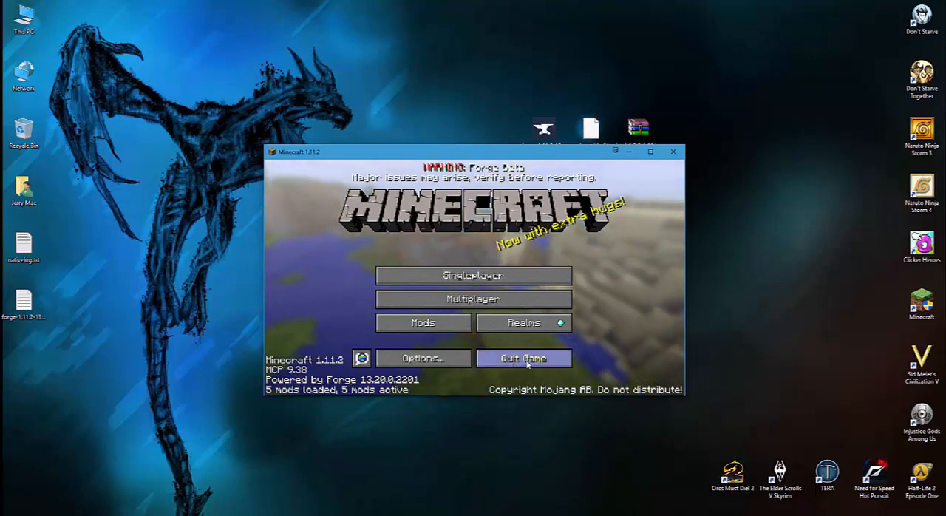
{"action": "left_click", "coordinate": [523, 358]}
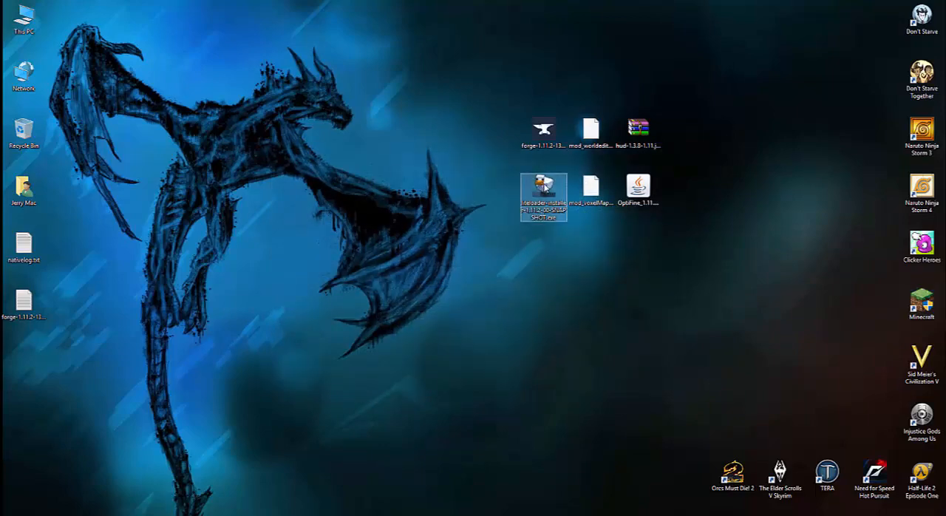
Install LiteLoader extending from Forge 1.11.2, creating the 'LiteLoader 1.11.2 with Forge 1.11.2' profile
{"action": "double_click", "coordinate": [540, 189]}
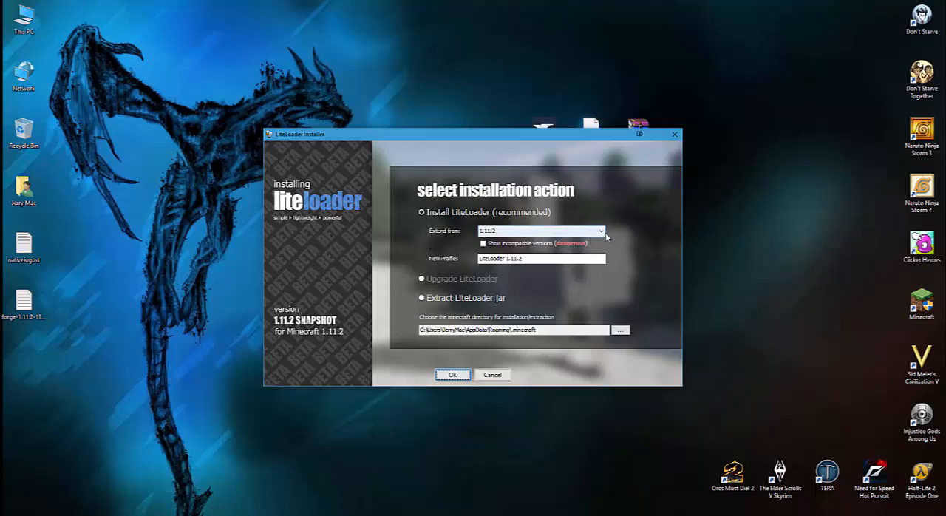
{"action": "left_click", "coordinate": [600, 230]}
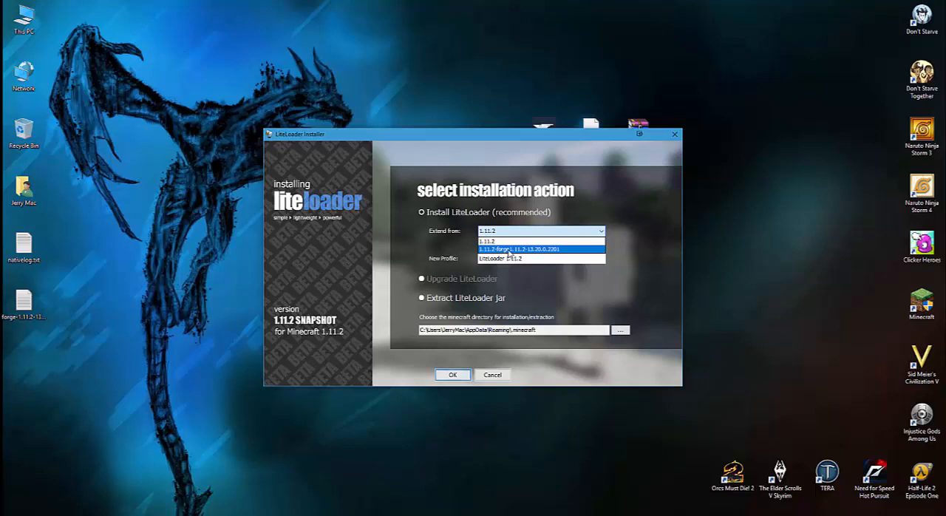
{"action": "left_click", "coordinate": [538, 241]}
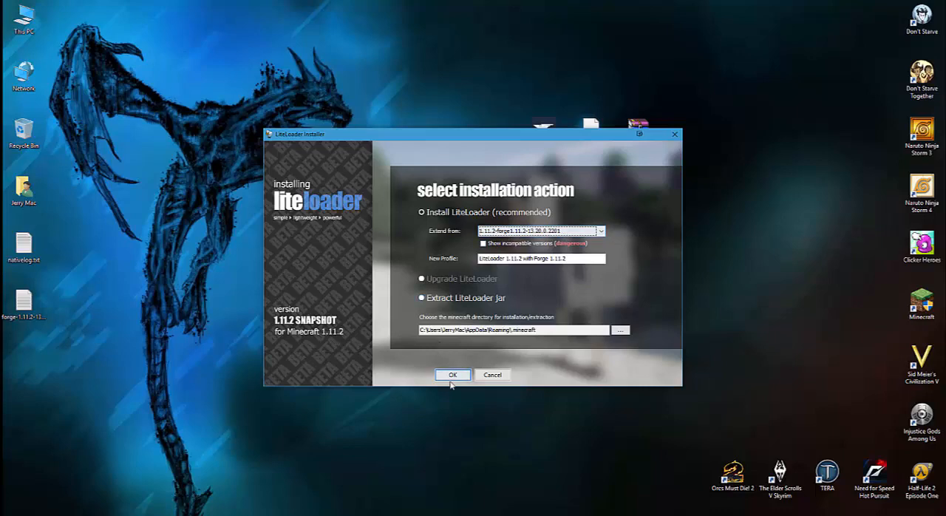
{"action": "left_click", "coordinate": [452, 374]}
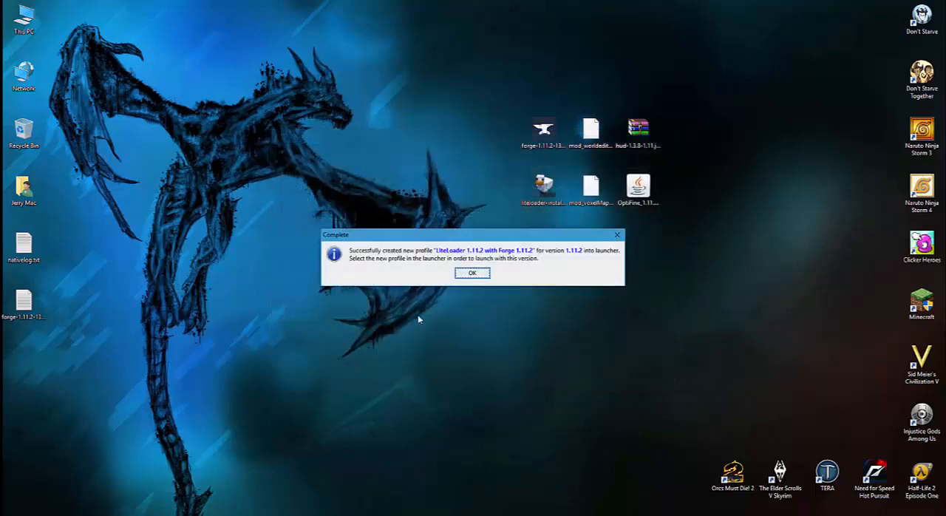
{"action": "left_click", "coordinate": [471, 273]}
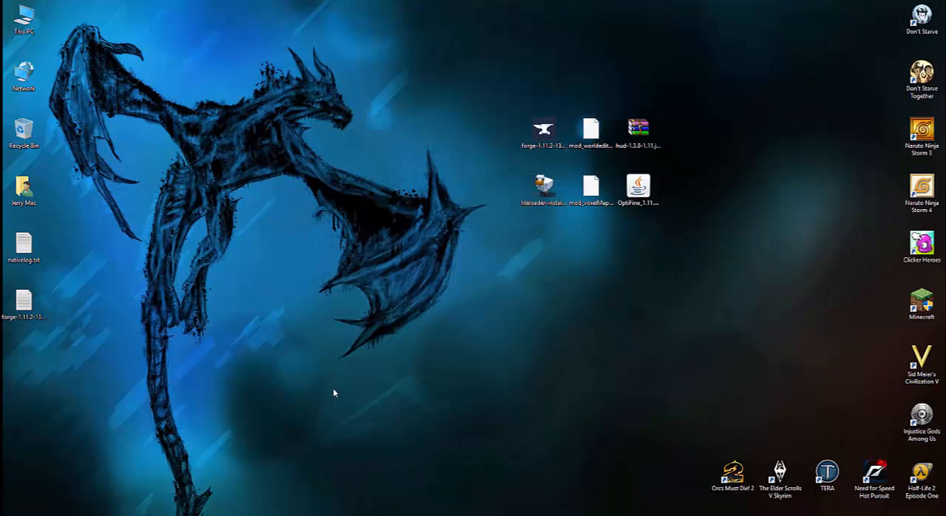
Run %appdata%\.minecraft and open the mods folder inside it
{"action": "key", "text": "Win+r"}
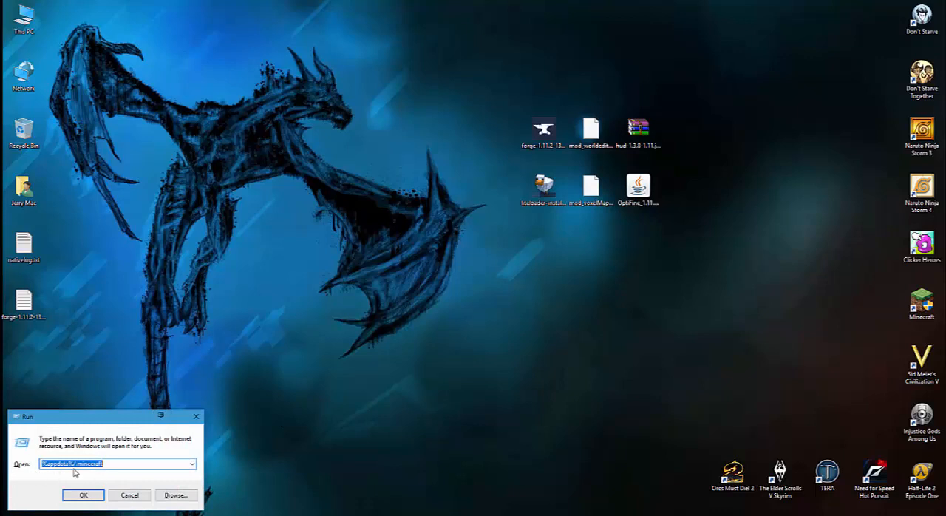
{"action": "mouse_move", "coordinate": [83, 476]}
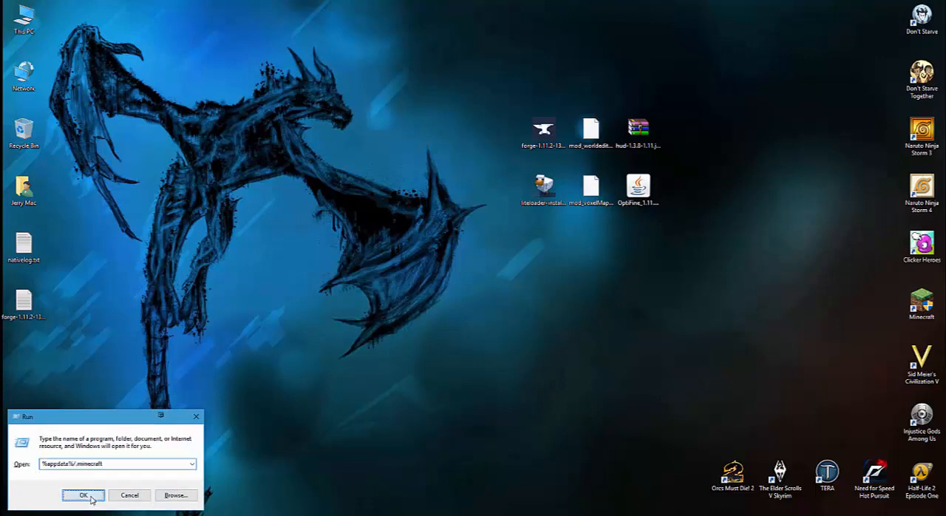
{"action": "left_click", "coordinate": [82, 493]}
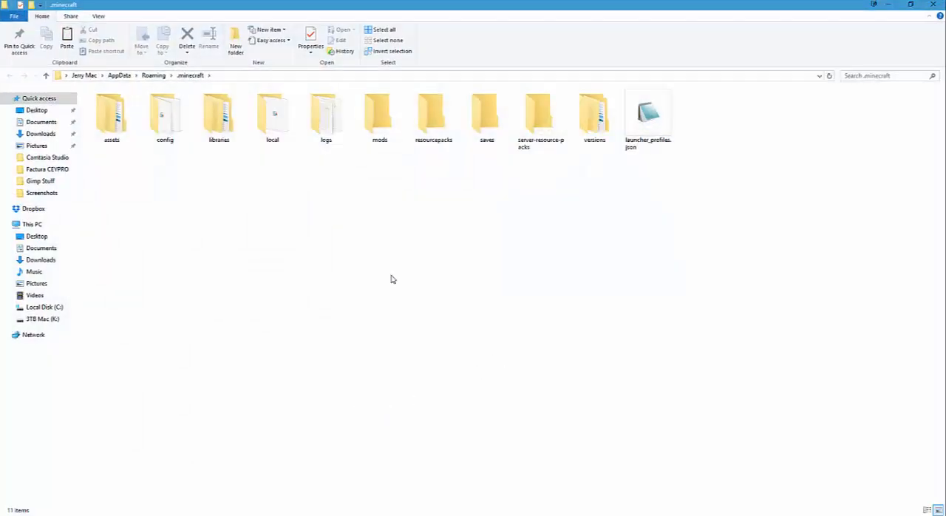
{"action": "left_click", "coordinate": [379, 119]}
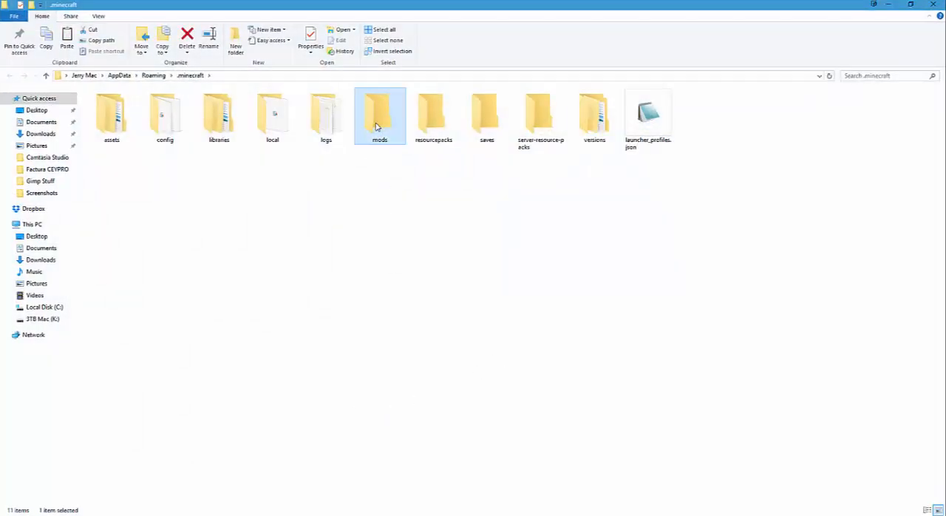
{"action": "double_click", "coordinate": [378, 115]}
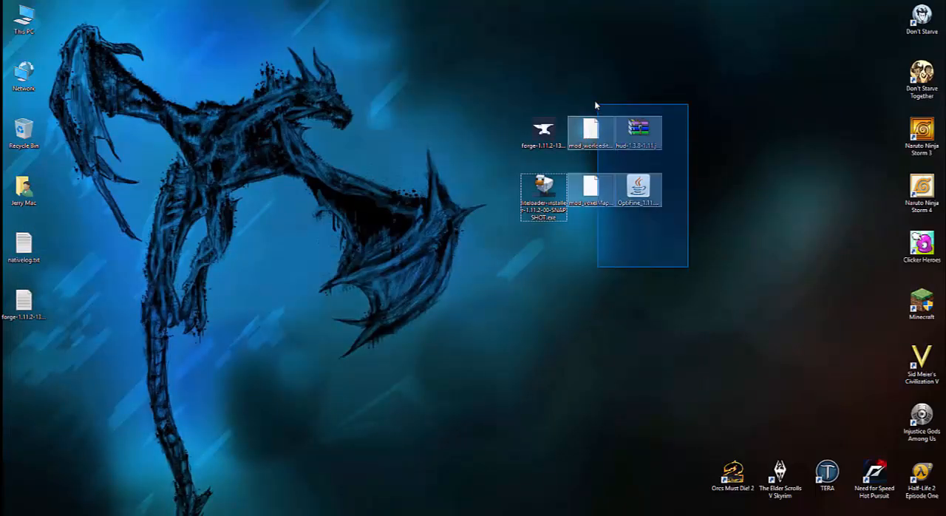
Move the OptiFine, VoxelMap, WorldEditCUI and Better HUD files into the mods folder
{"action": "left_click", "coordinate": [634, 152]}
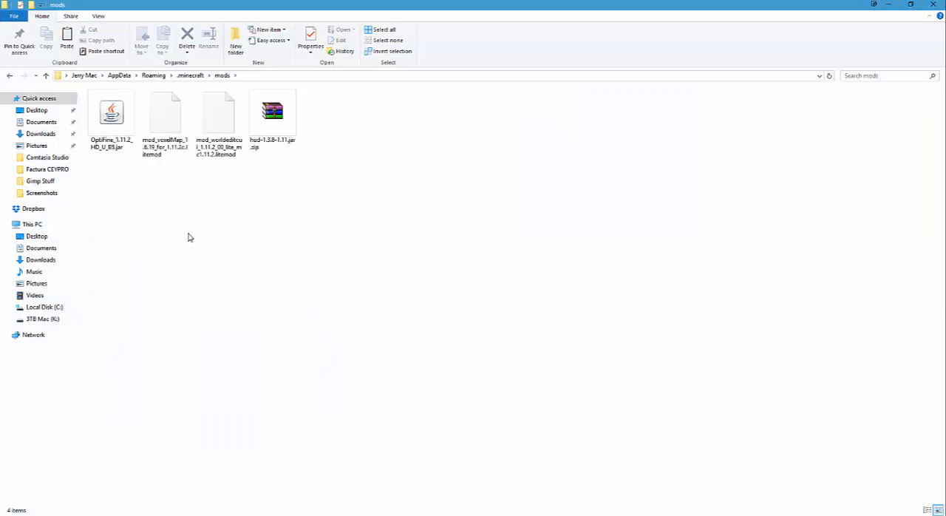
{"action": "left_click", "coordinate": [166, 118]}
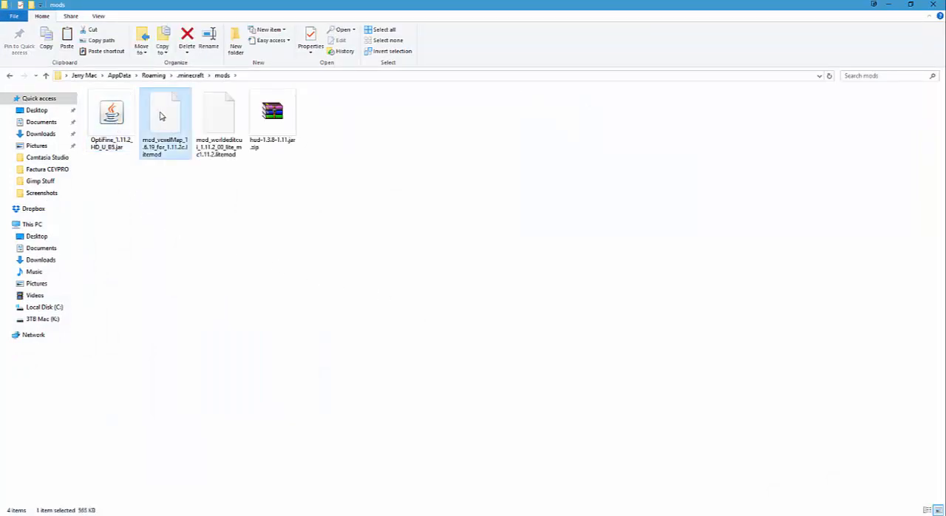
{"action": "left_click", "coordinate": [219, 115]}
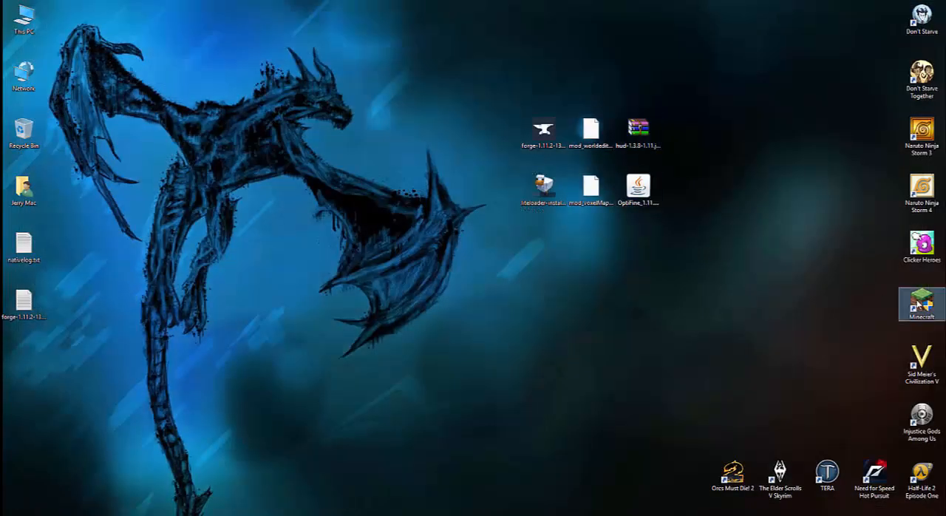
Reopen the launcher and choose the 'LiteLoader 1.11.2 with Forge 1.11.2' profile
{"action": "double_click", "coordinate": [922, 303]}
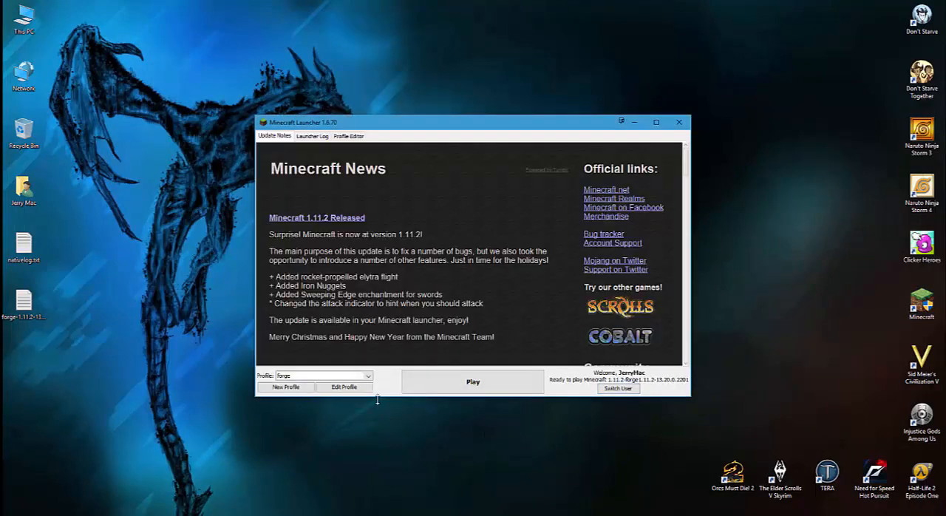
{"action": "left_click", "coordinate": [365, 375]}
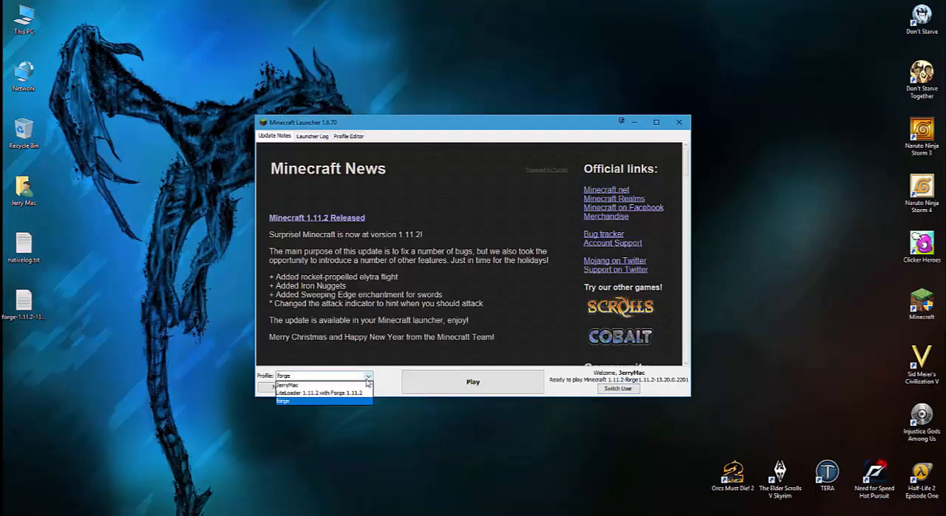
{"action": "mouse_move", "coordinate": [347, 399]}
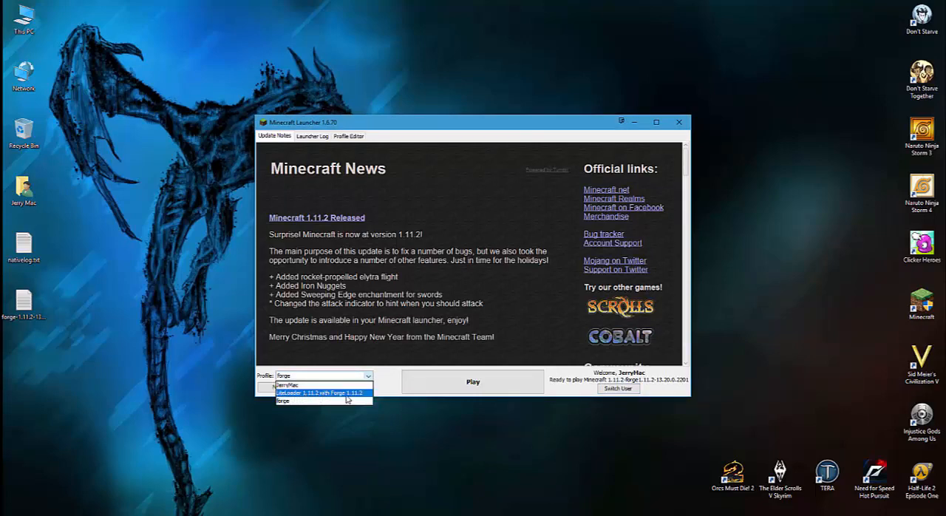
{"action": "left_click", "coordinate": [319, 393]}
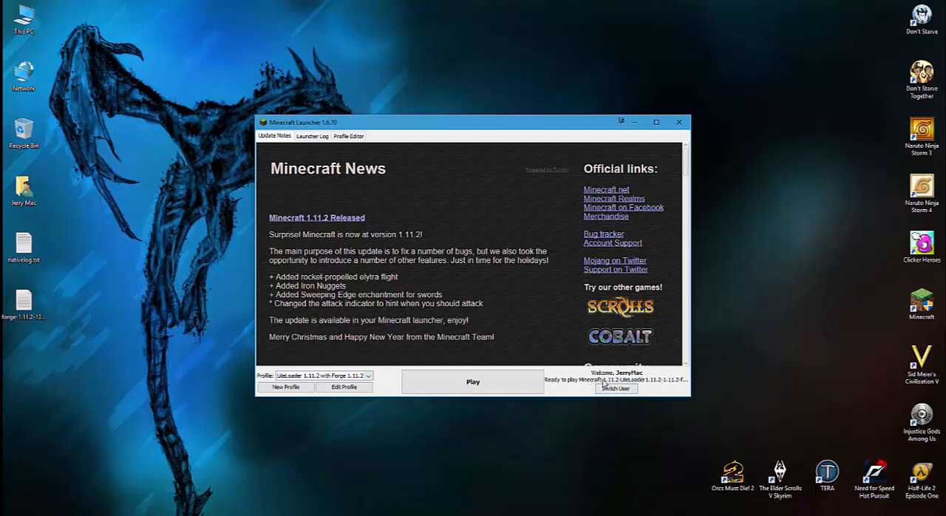
{"action": "mouse_move", "coordinate": [679, 387]}
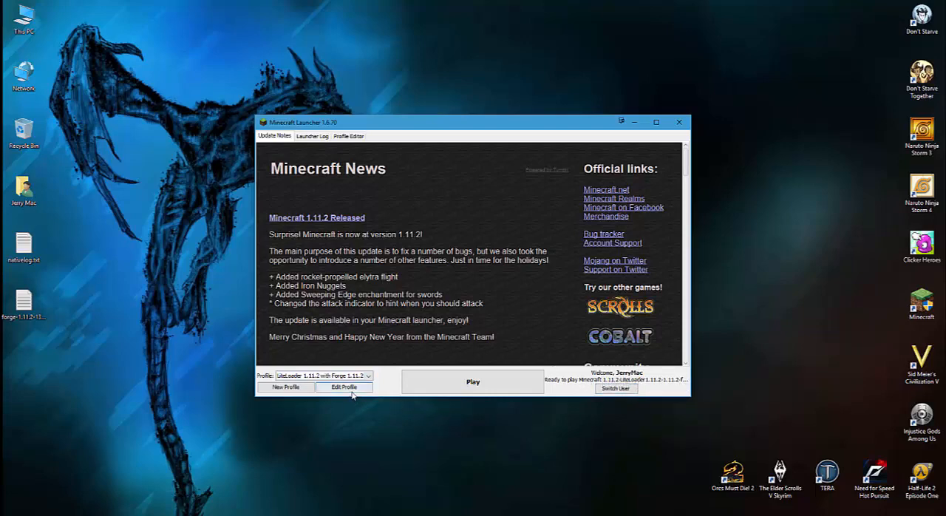
Cut the profile's JVM arguments down to the memory setting only and save the profile
{"action": "left_click", "coordinate": [344, 387]}
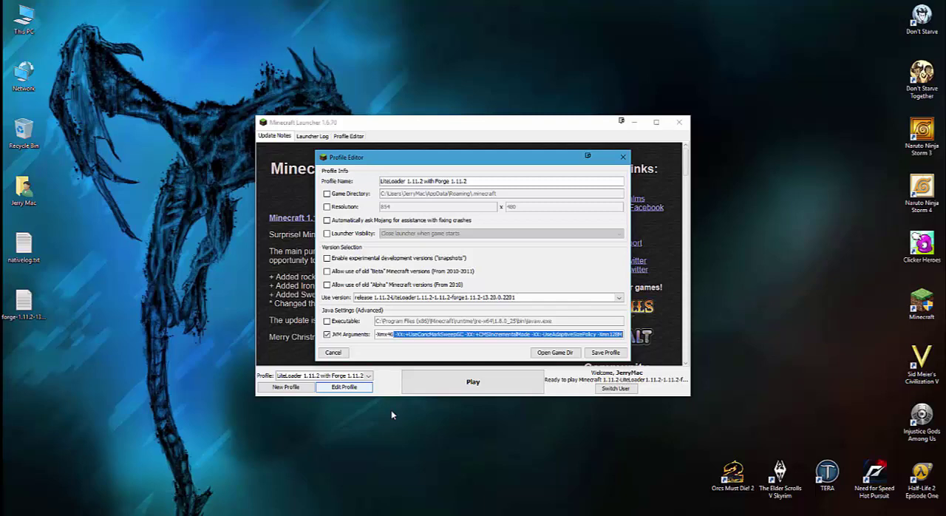
{"action": "key", "text": "Delete"}
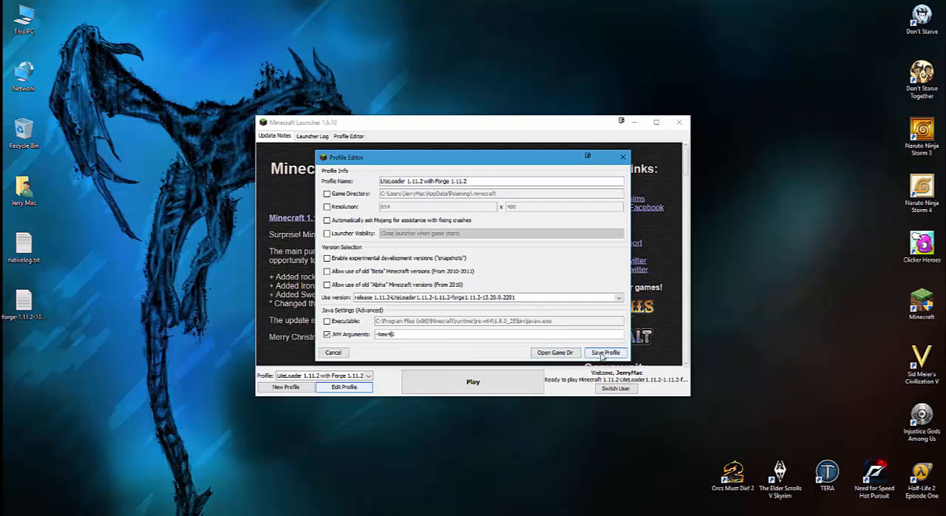
{"action": "left_click", "coordinate": [605, 352]}
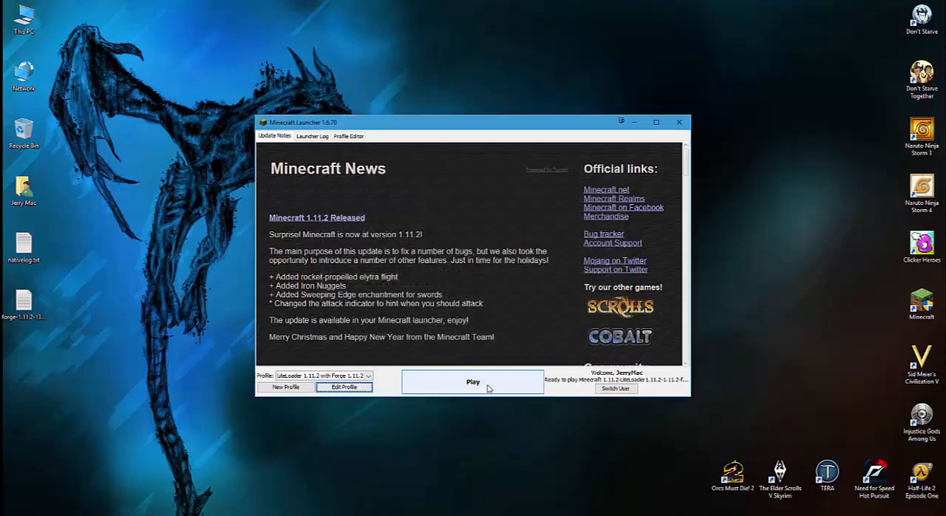
Play the LiteLoader-with-Forge profile until the 1.11.2 title screen shows 6 mods loaded
{"action": "left_click", "coordinate": [473, 381]}
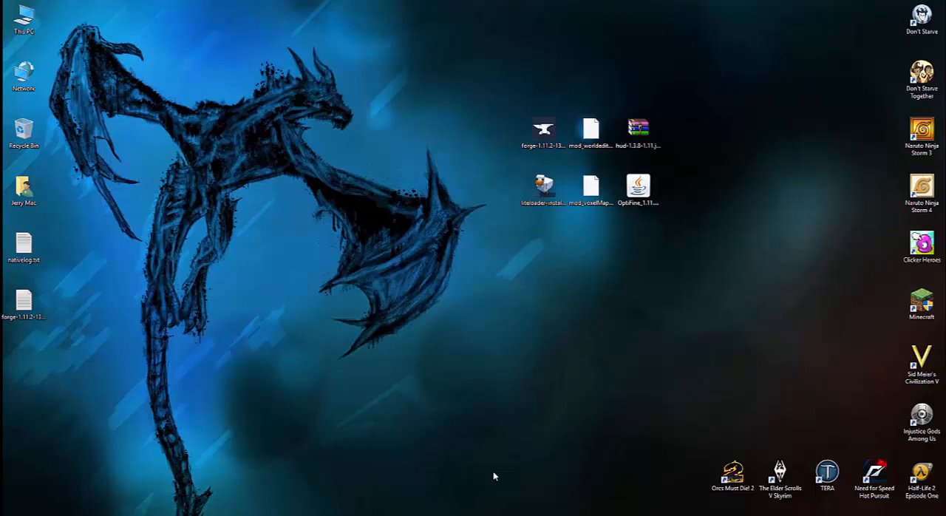
{"action": "mouse_move", "coordinate": [688, 370]}
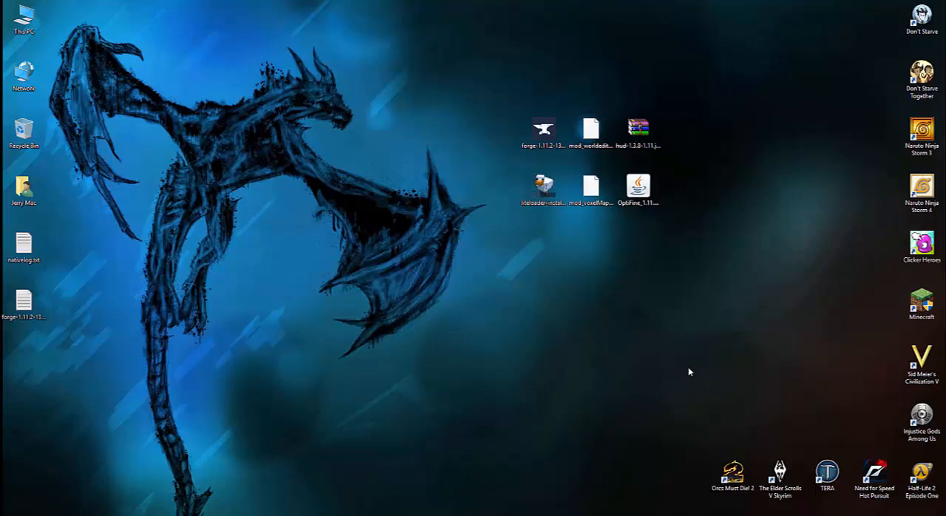
{"action": "mouse_move", "coordinate": [697, 369]}
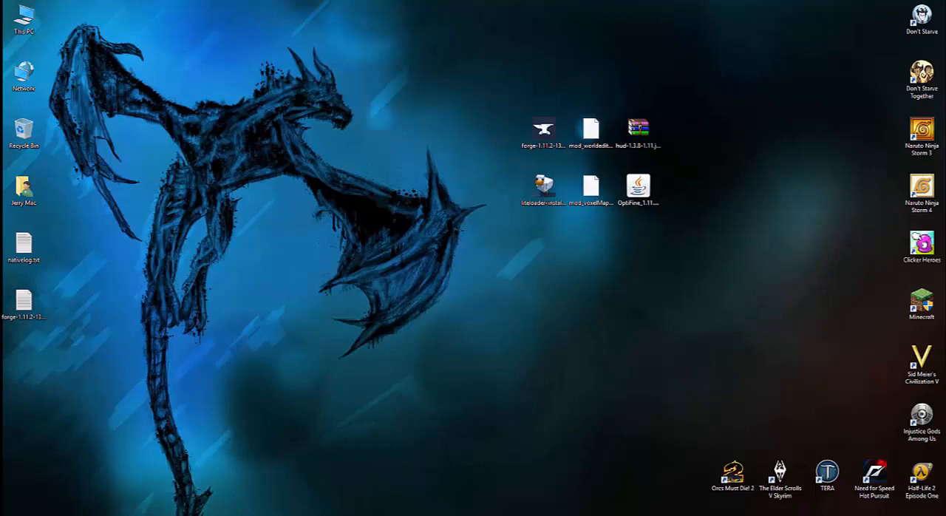
{"action": "double_click", "coordinate": [922, 299]}
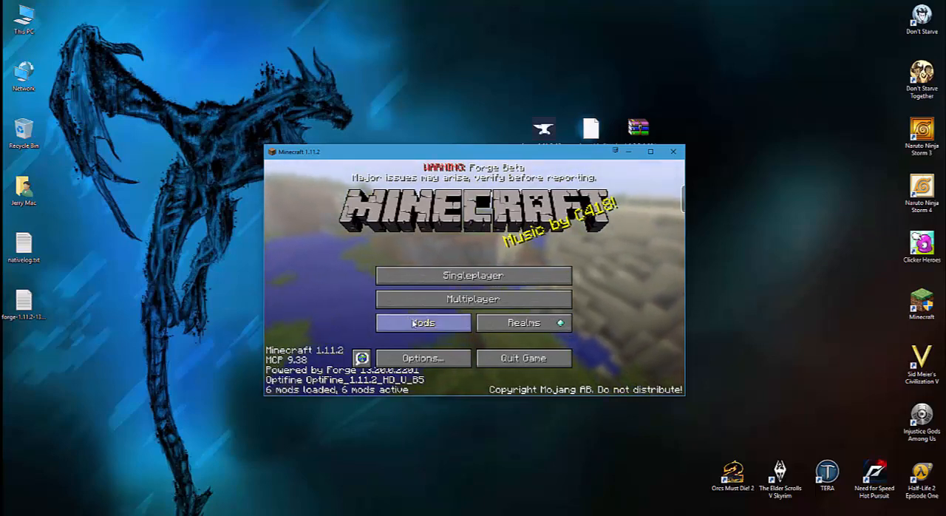
{"action": "left_click", "coordinate": [422, 322]}
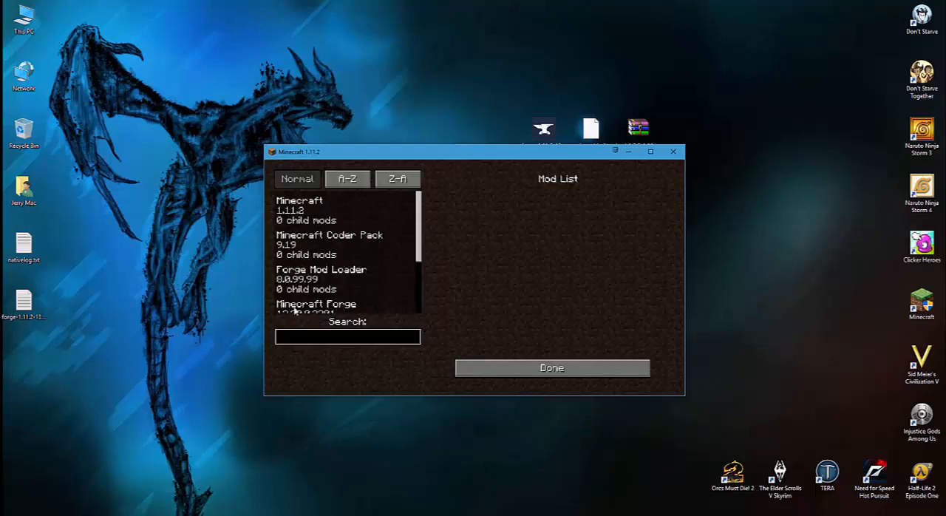
{"action": "mouse_move", "coordinate": [420, 217]}
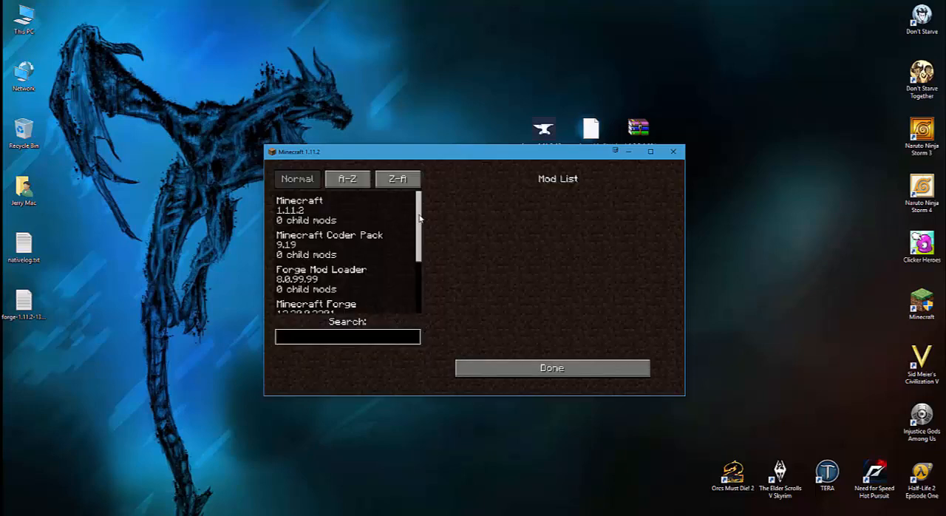
{"action": "left_click", "coordinate": [347, 337]}
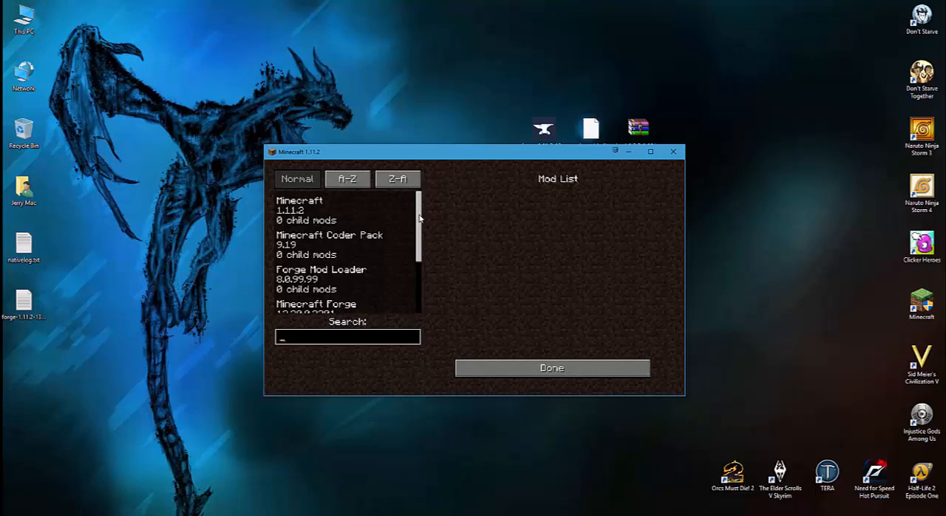
{"action": "scroll", "scroll_direction": "down", "scroll_amount": 3}
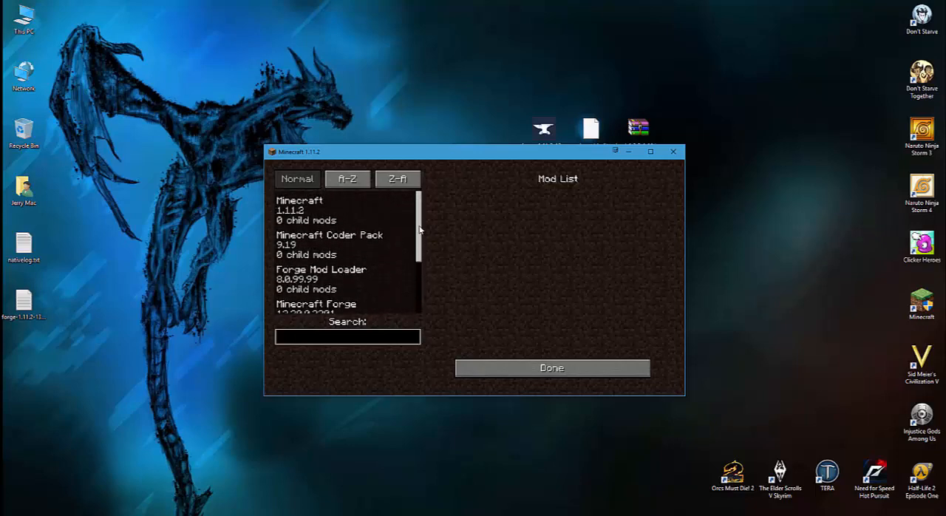
{"action": "left_click", "coordinate": [551, 366]}
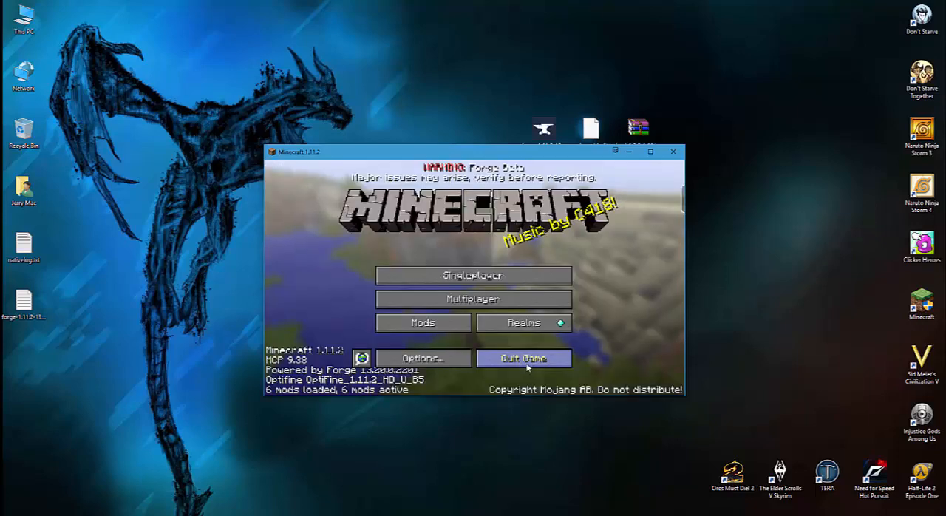
{"action": "mouse_move", "coordinate": [674, 182]}
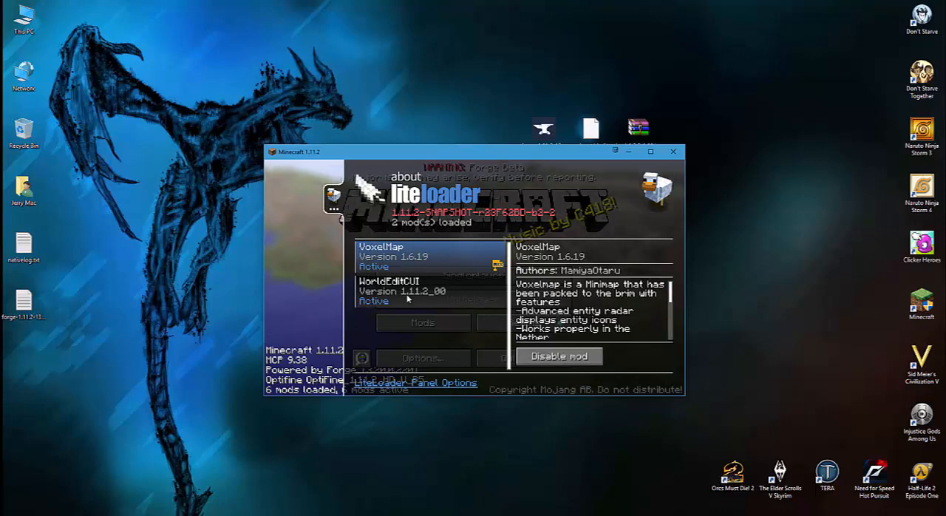
{"action": "left_click", "coordinate": [408, 289]}
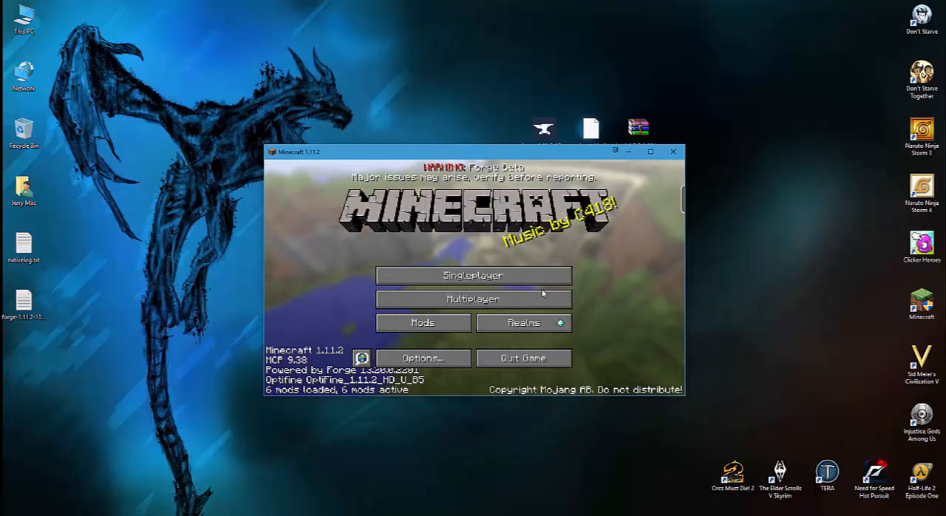
In Multiplayer, add a server named PR with address mc.paradiserealms and confirm
{"action": "left_click", "coordinate": [473, 299]}
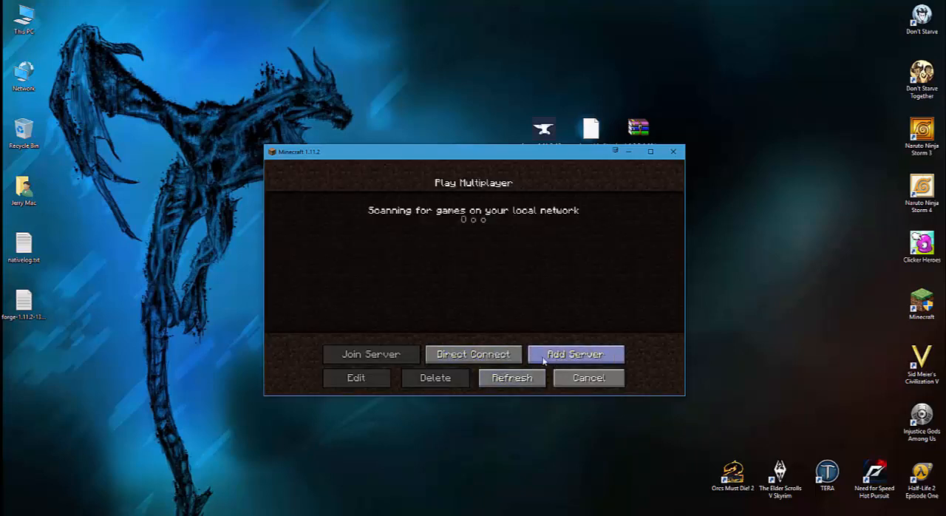
{"action": "left_click", "coordinate": [575, 354]}
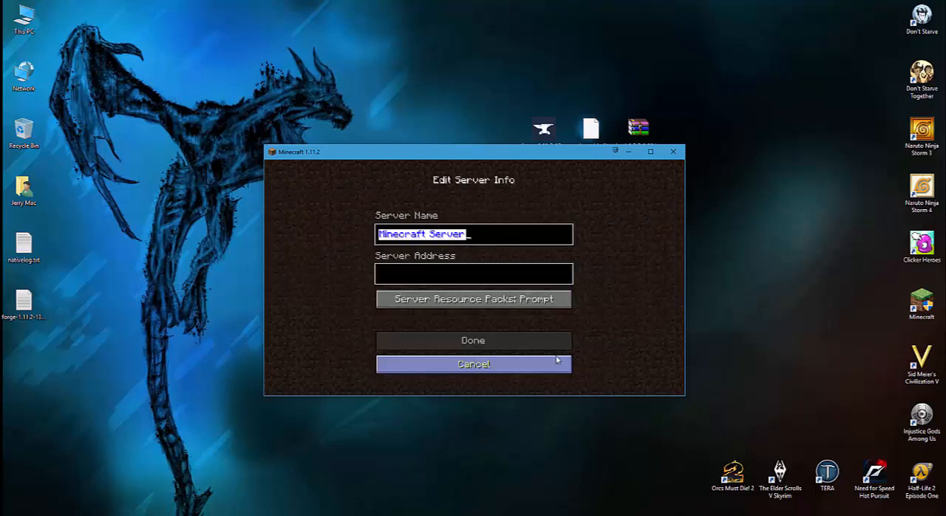
{"action": "type", "text": "PR"}
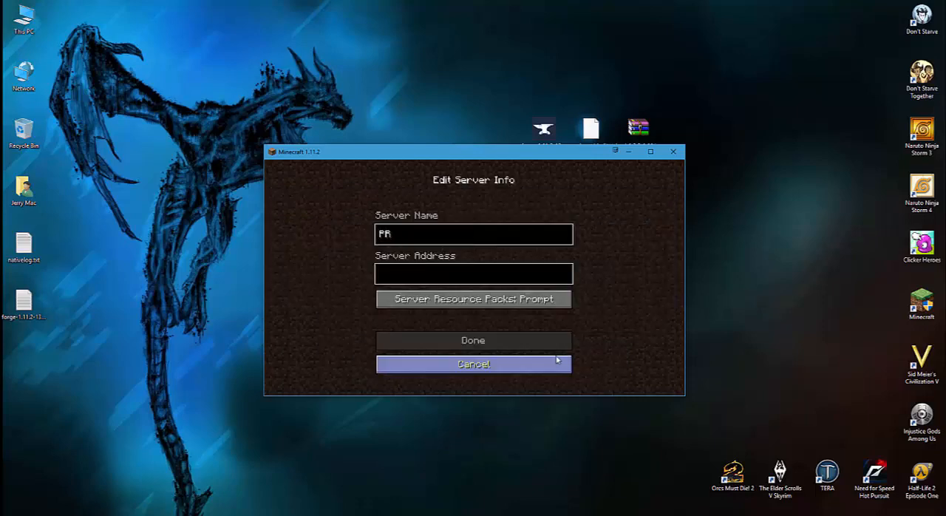
{"action": "type", "text": "mc.paradiserealms"}
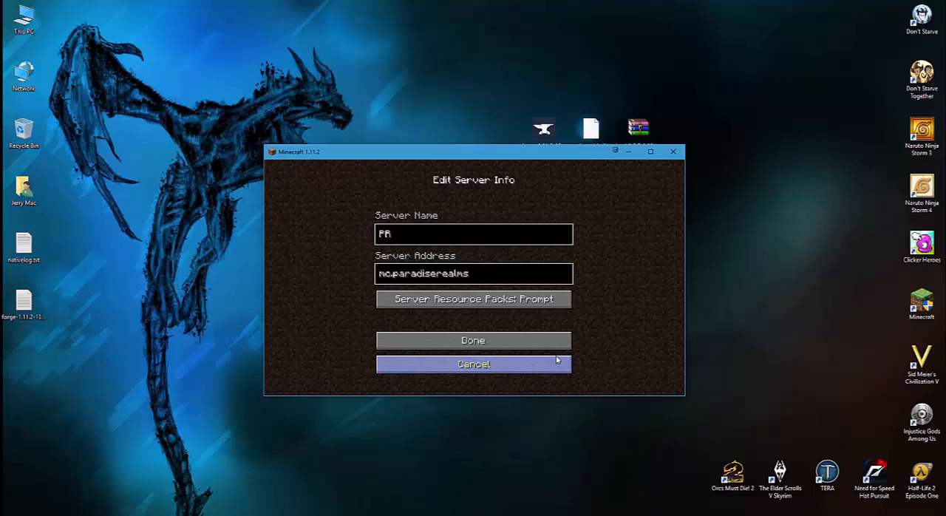
{"action": "left_click", "coordinate": [473, 340]}
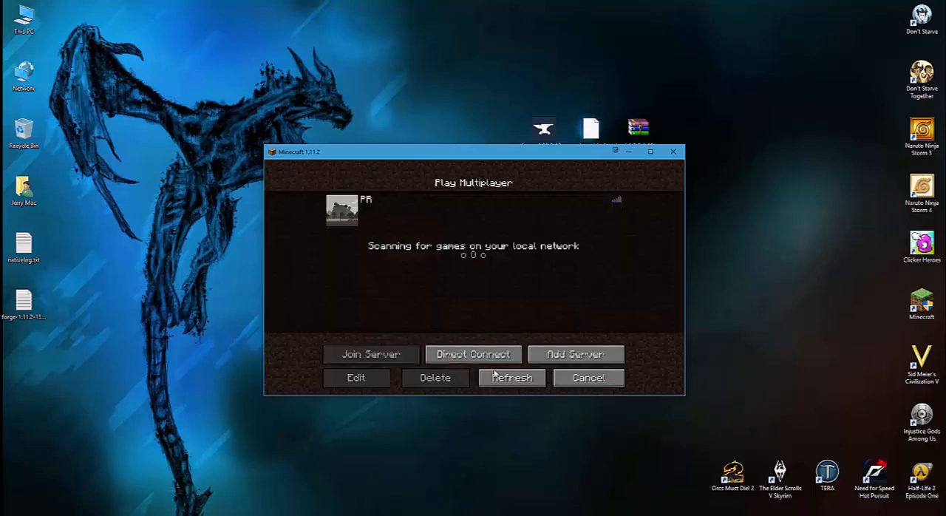